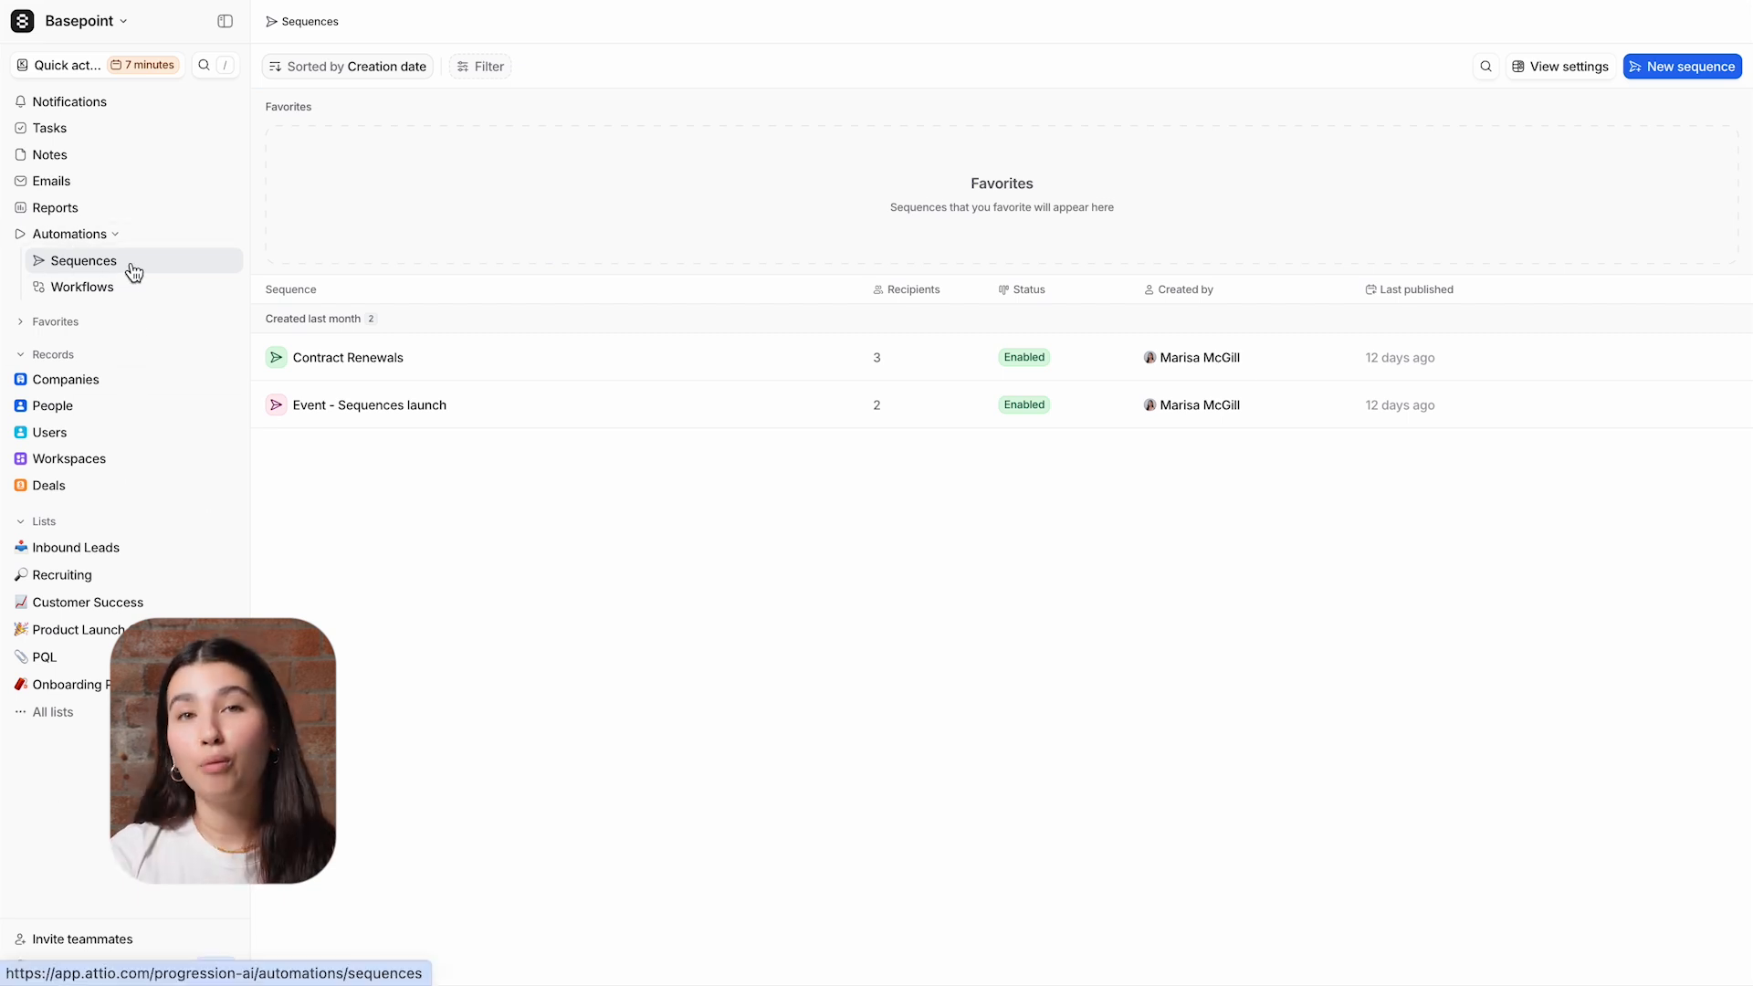
Step: Start a new sequence and rename it from Untitled Sequence to 'ICP Inbound Leads'
click(69, 234)
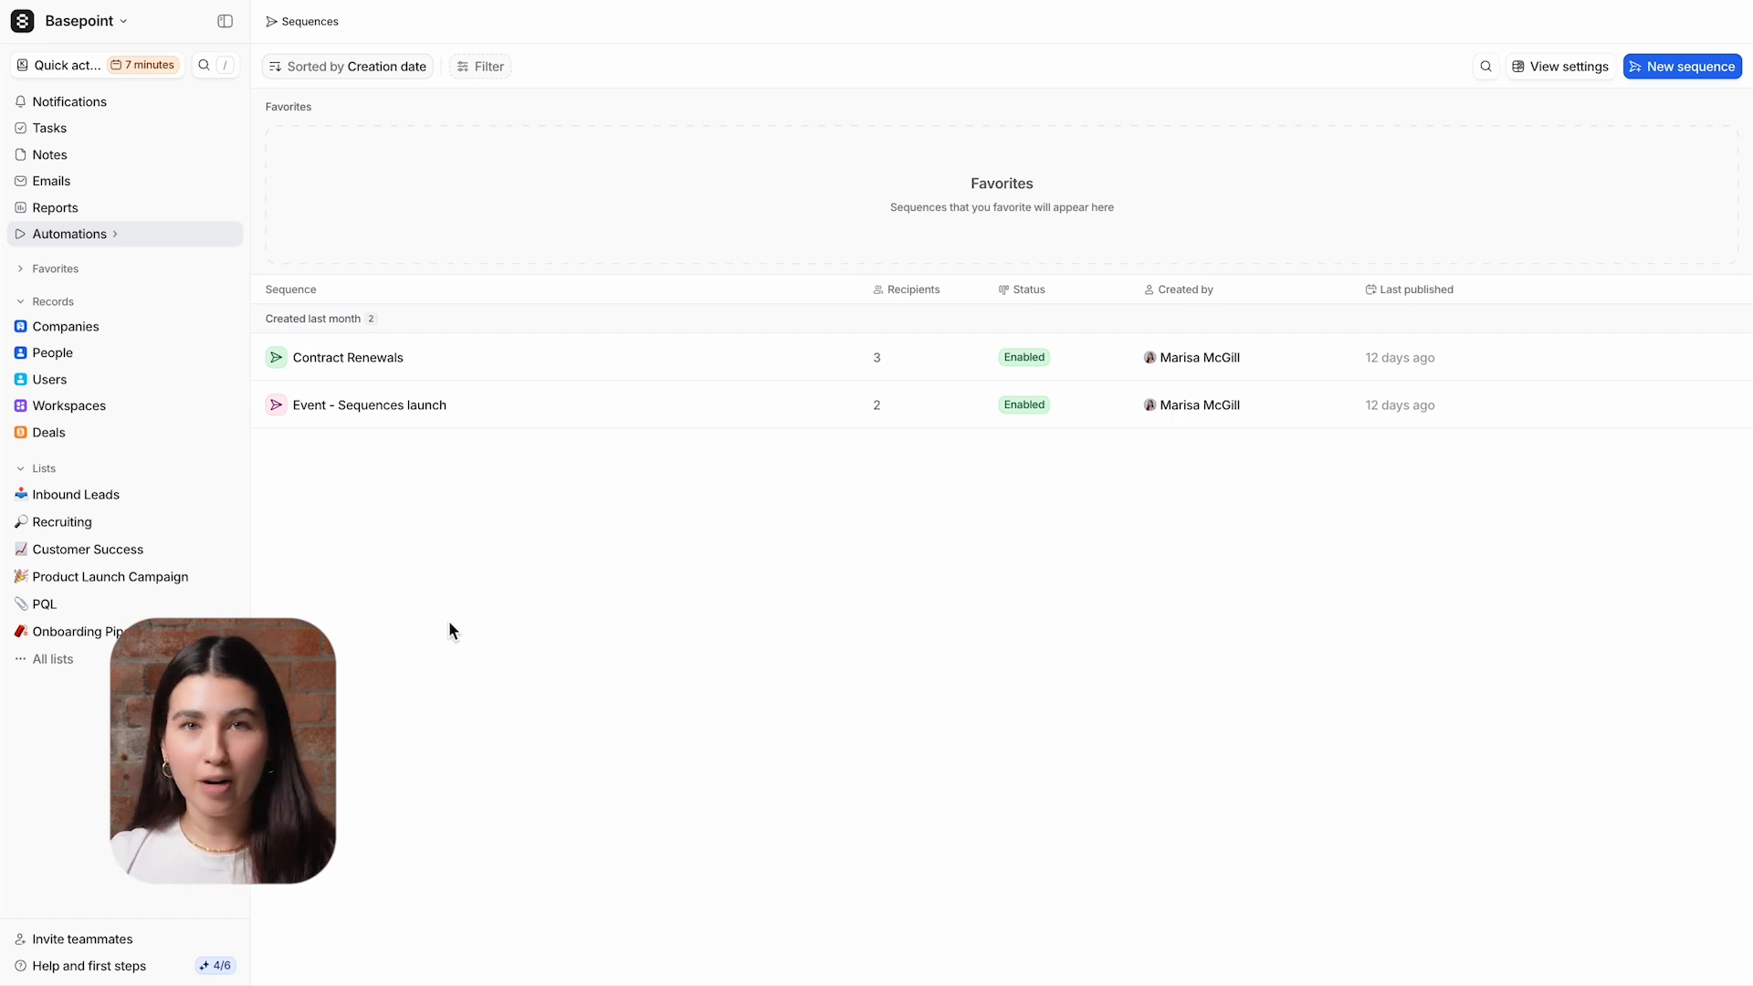
mouse_move(1618, 153)
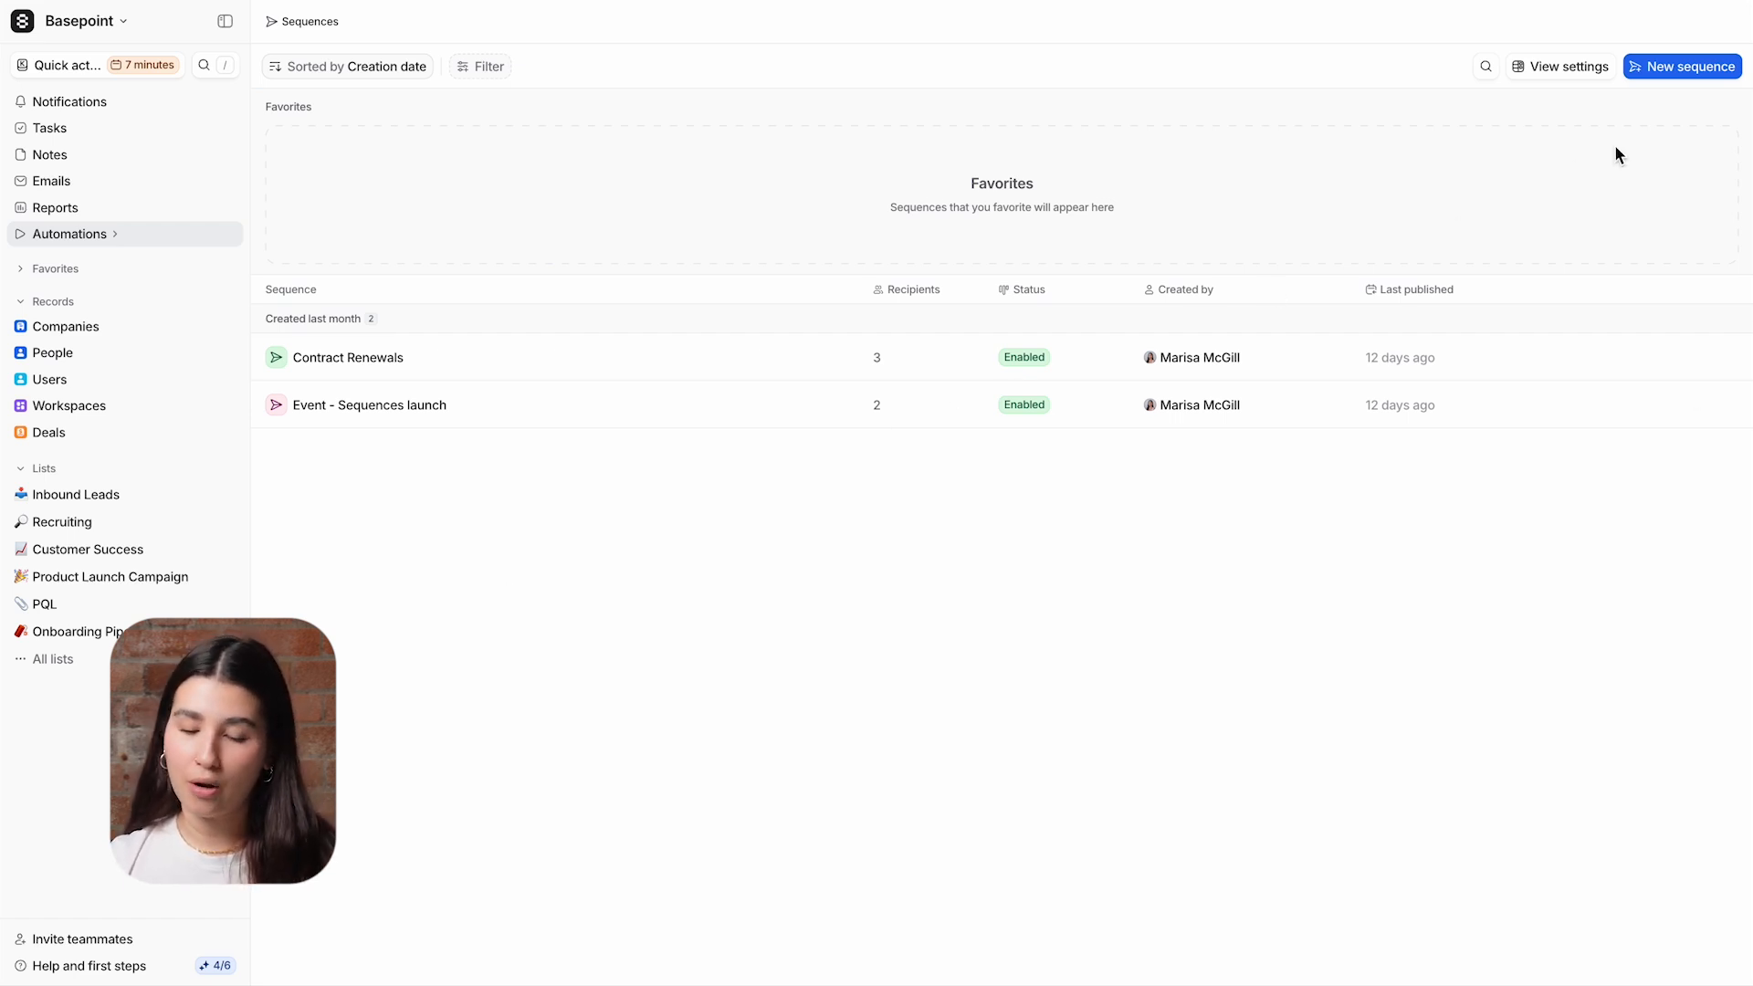
click(1683, 66)
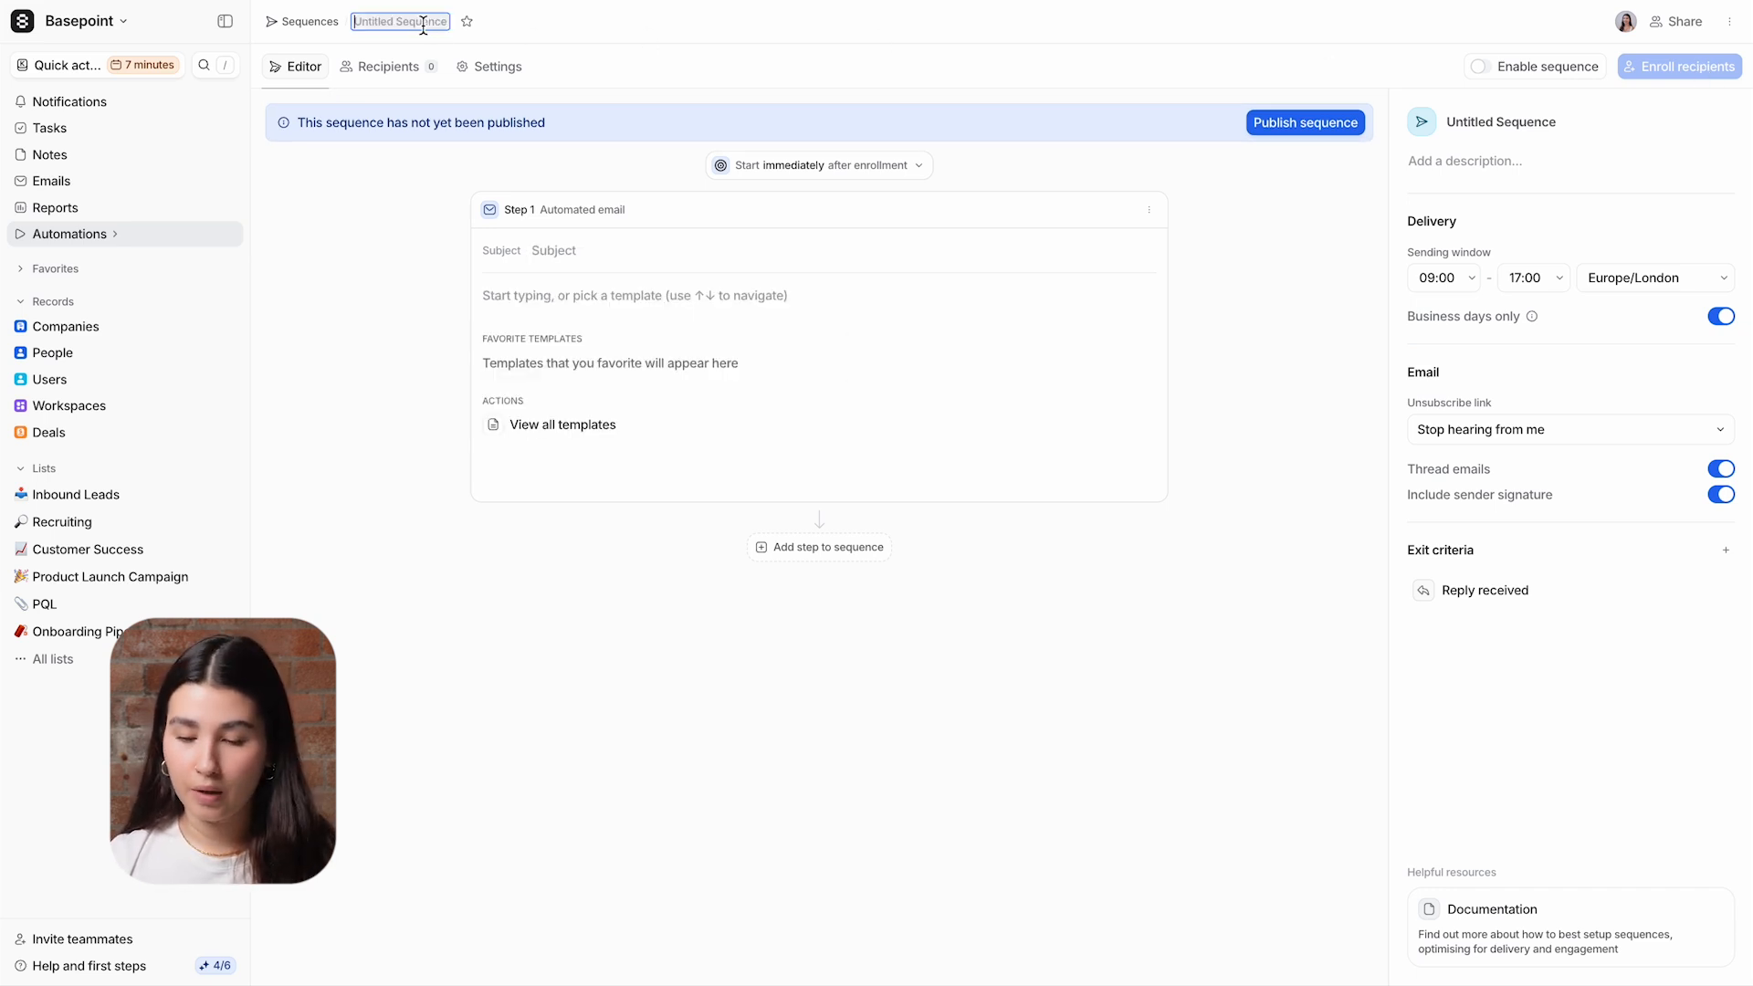
text(ICP Int)
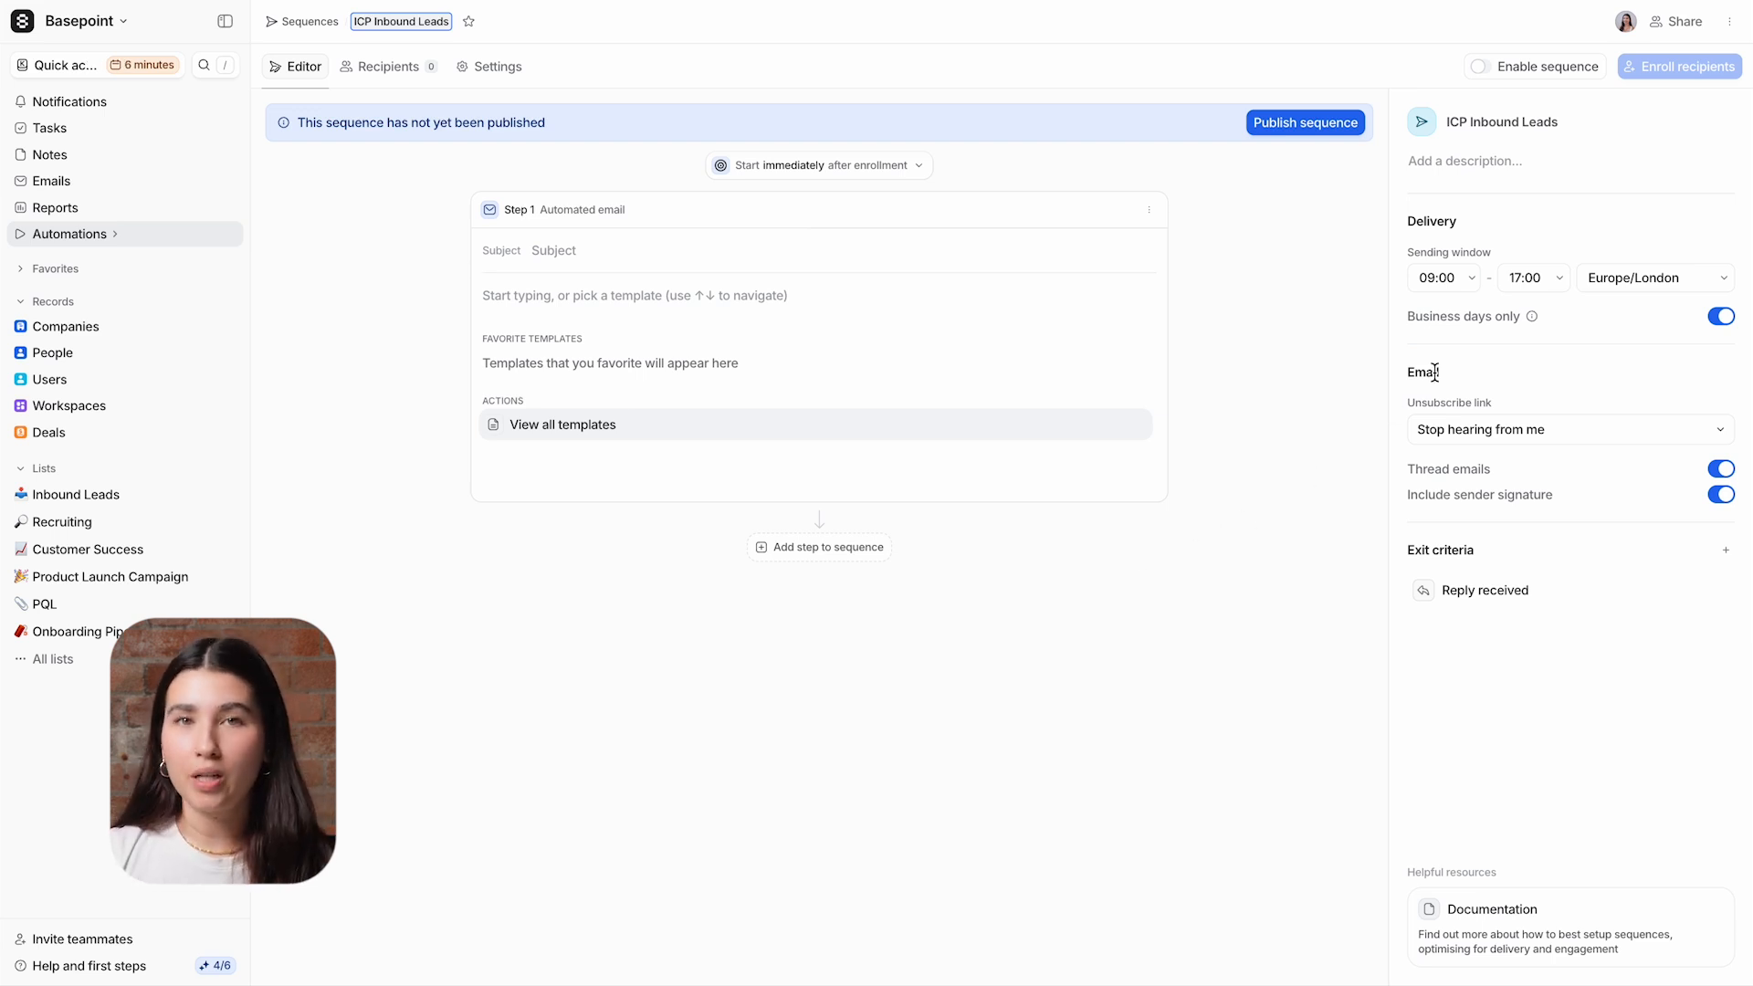
mouse_move(1521, 317)
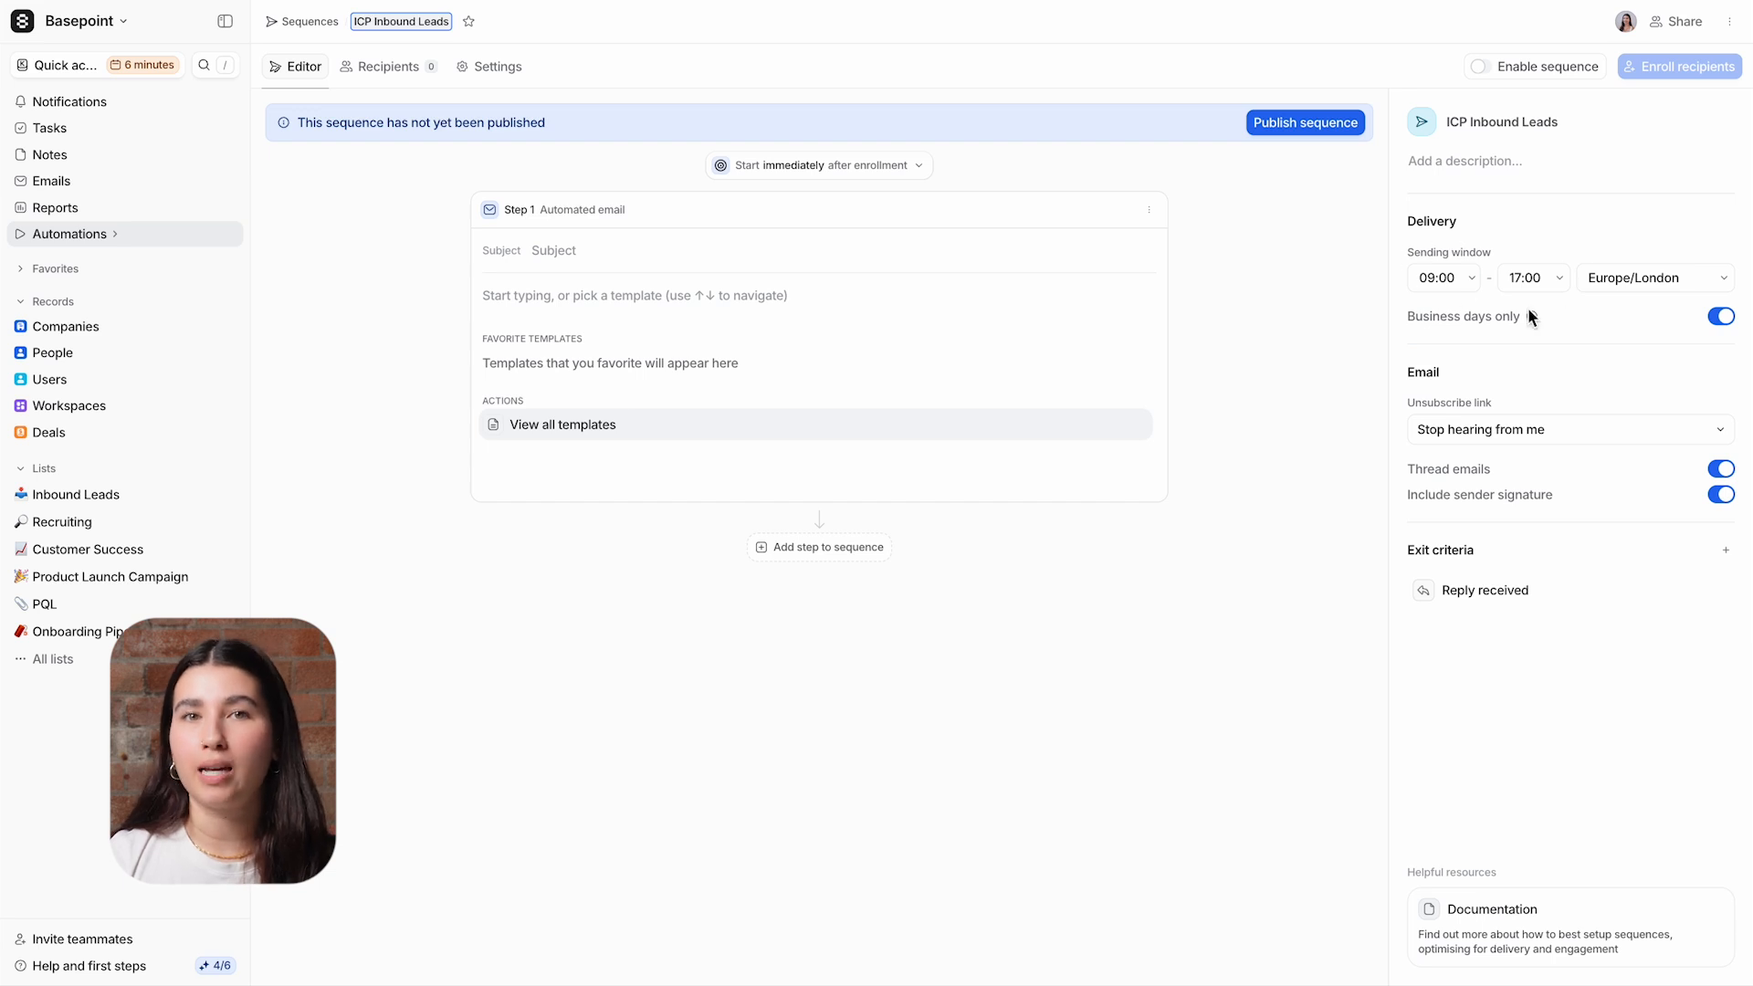
mouse_move(1566, 318)
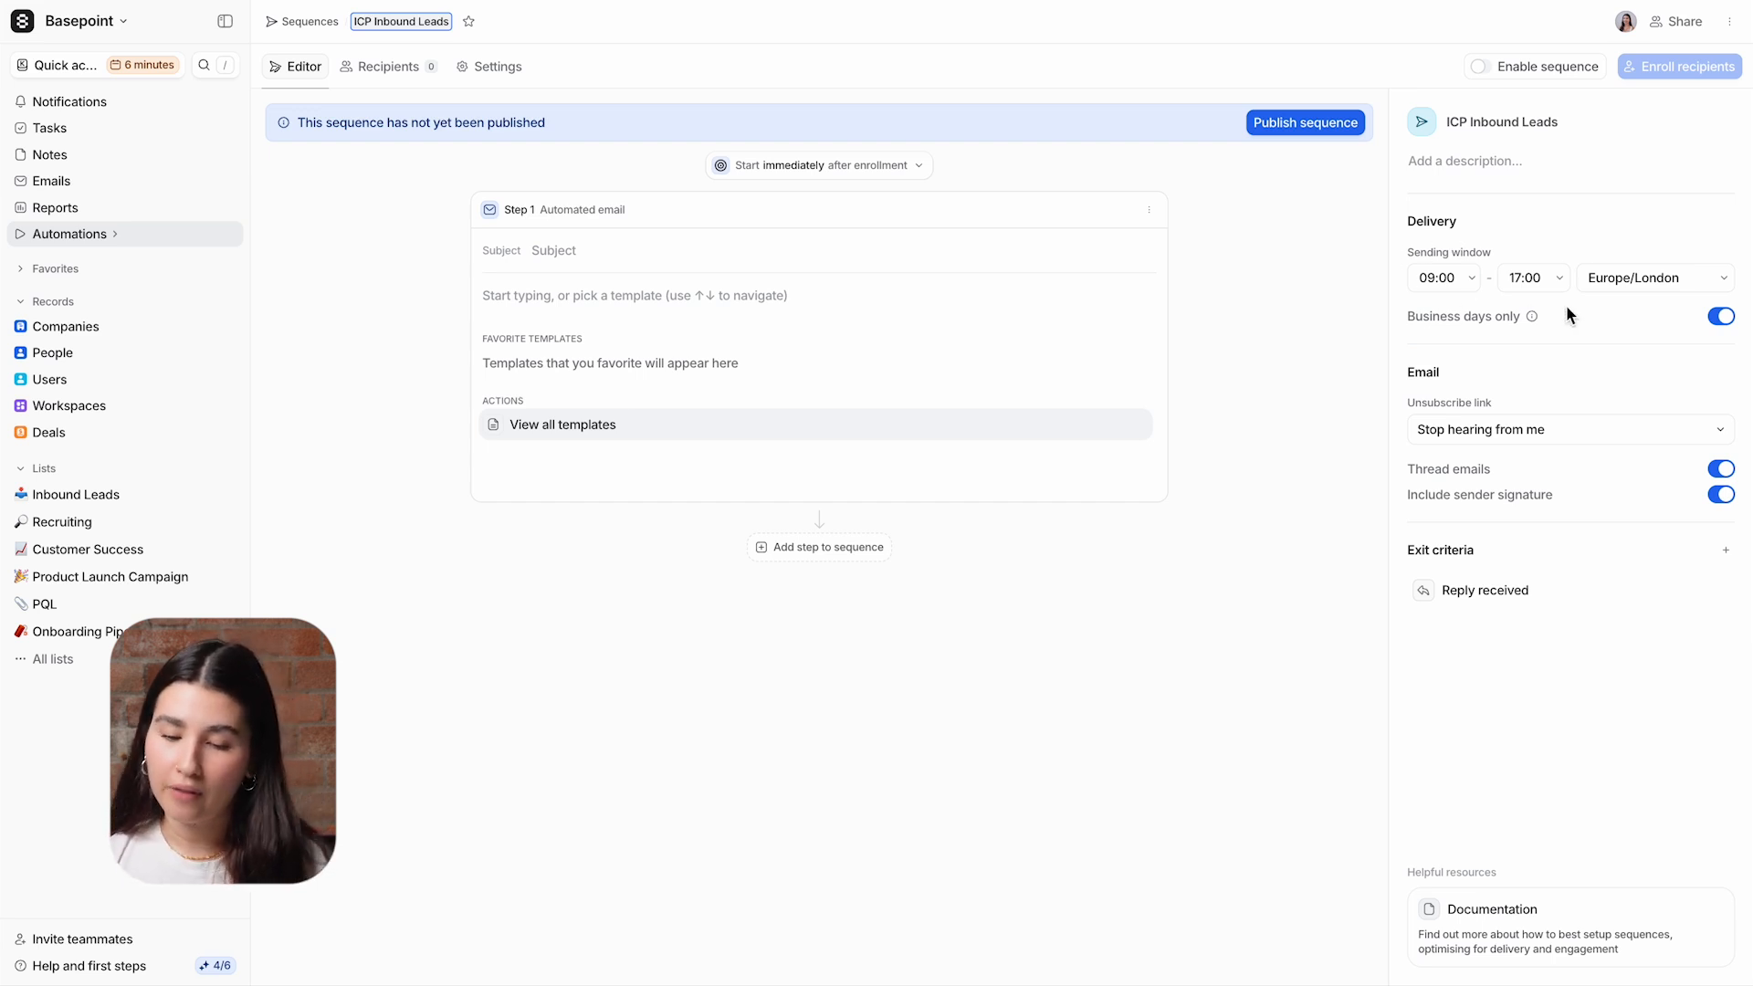
Step: End the sending window at 18:00 and allow sending on all days, not just business days
click(1534, 277)
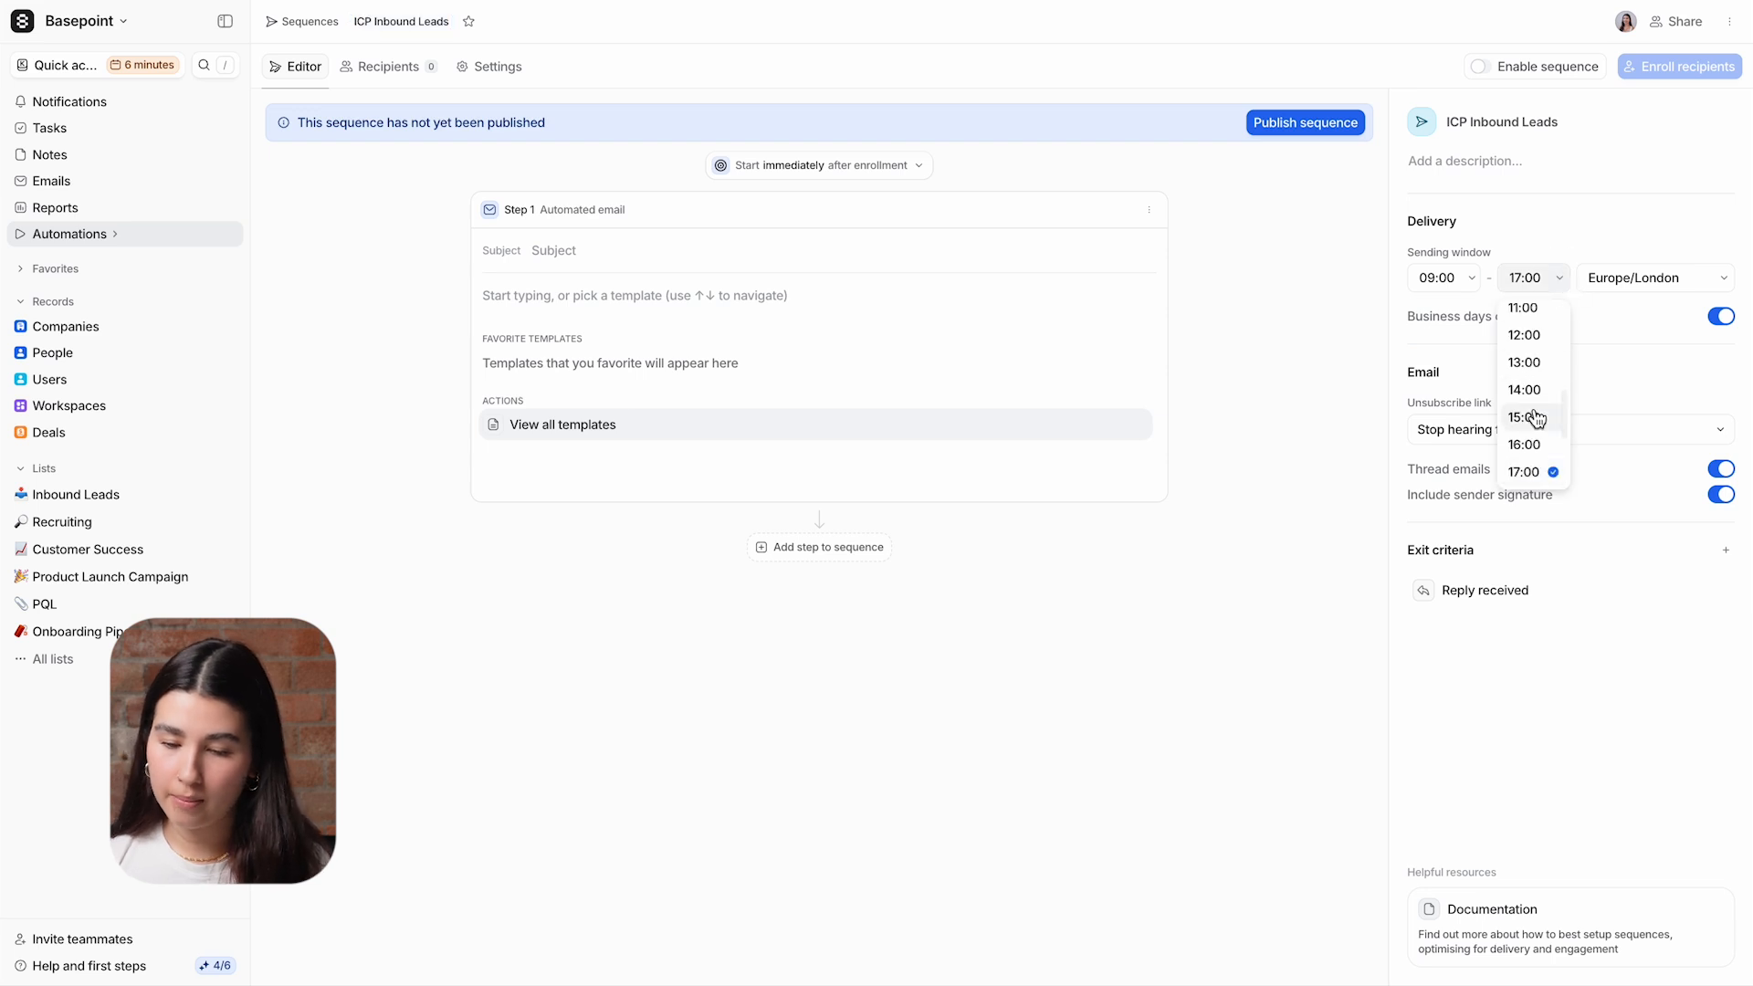
click(1524, 444)
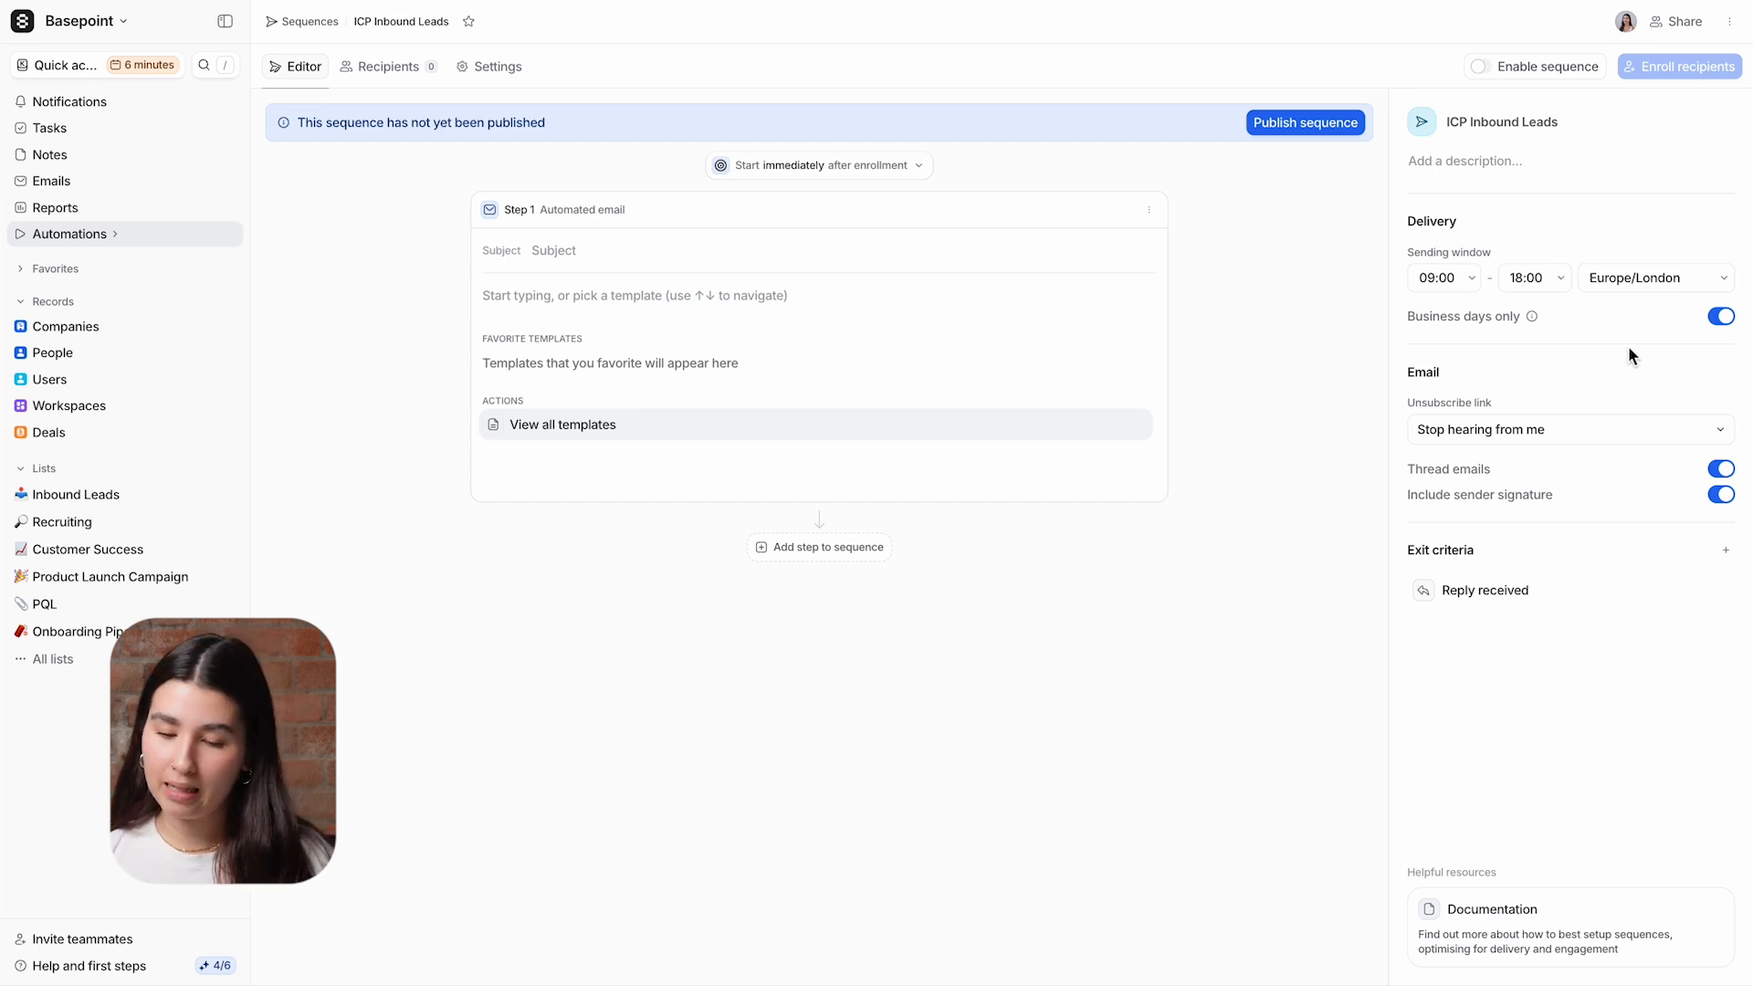
click(1717, 318)
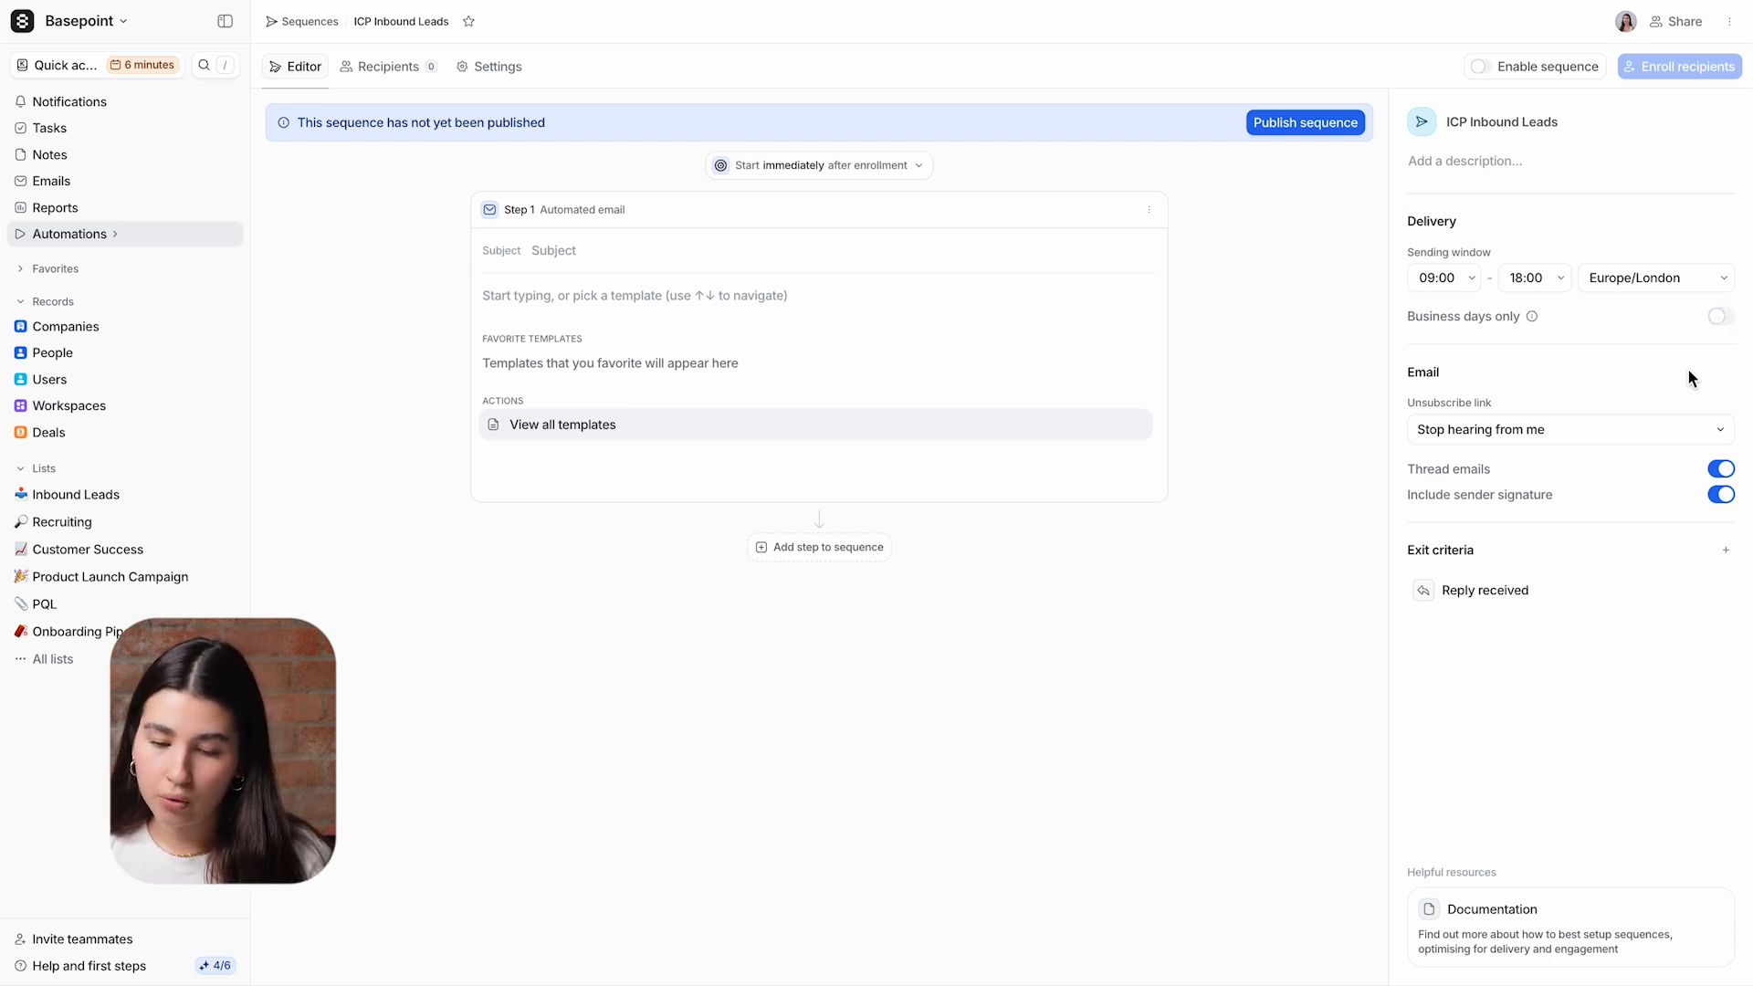
click(1570, 429)
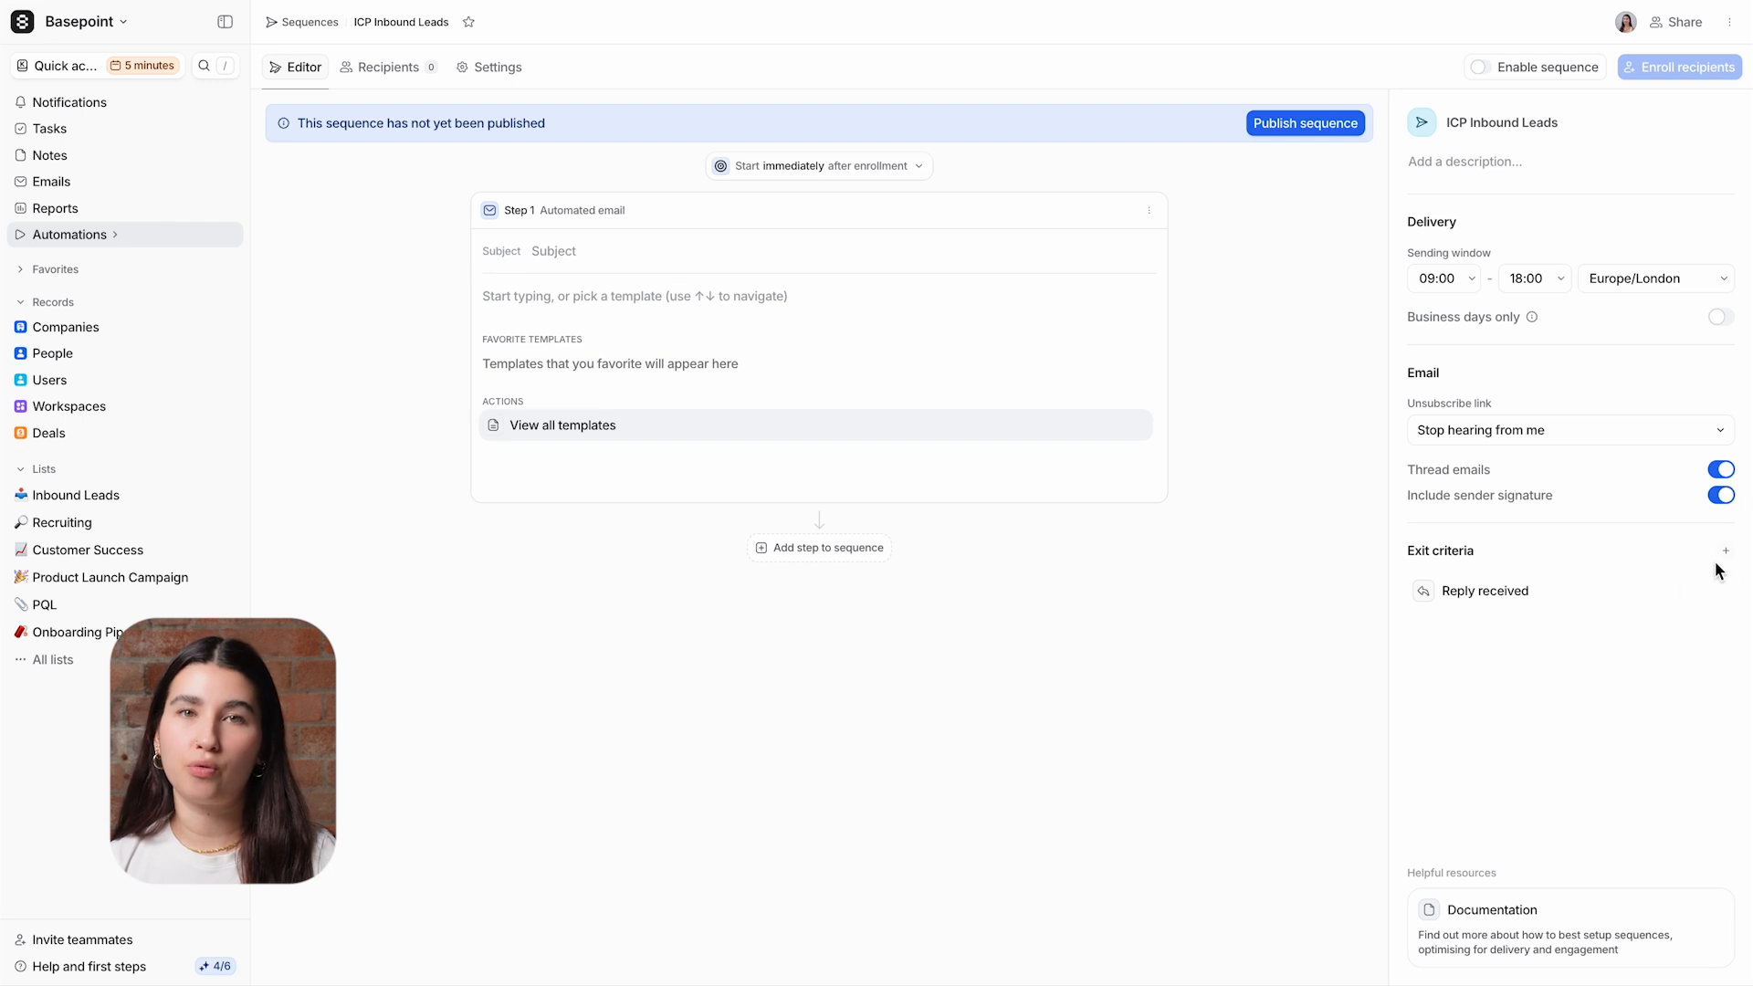
mouse_move(1548, 575)
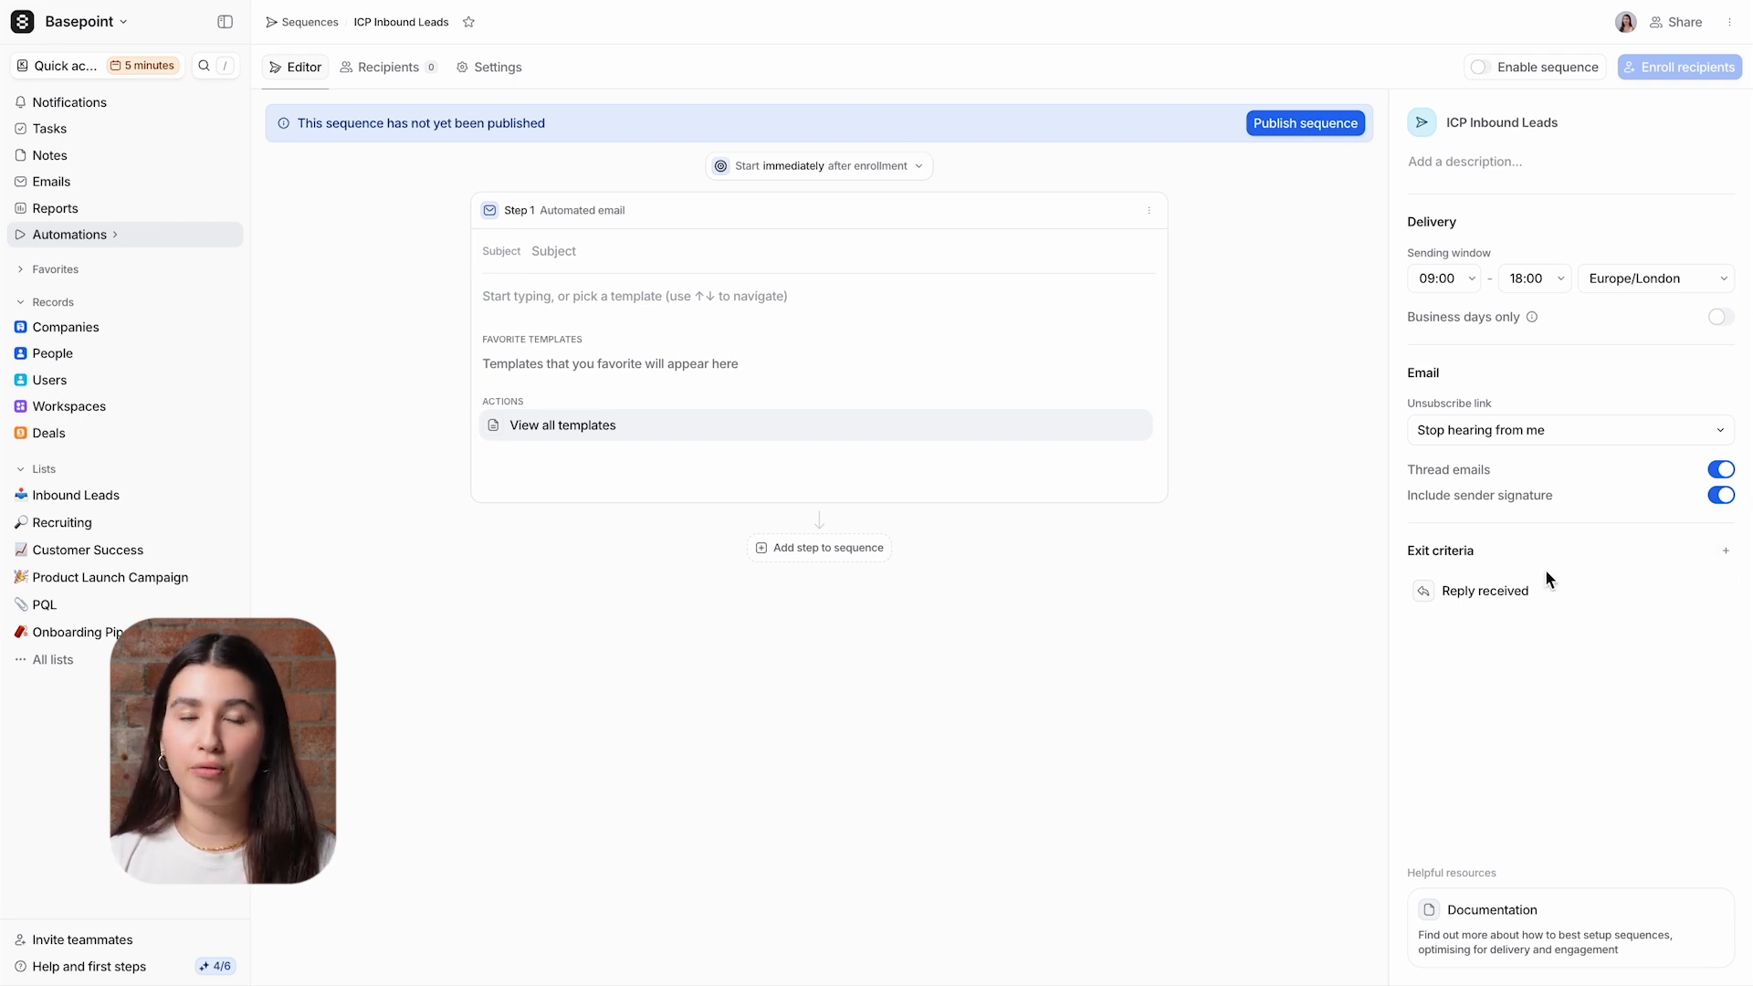
mouse_move(1589, 576)
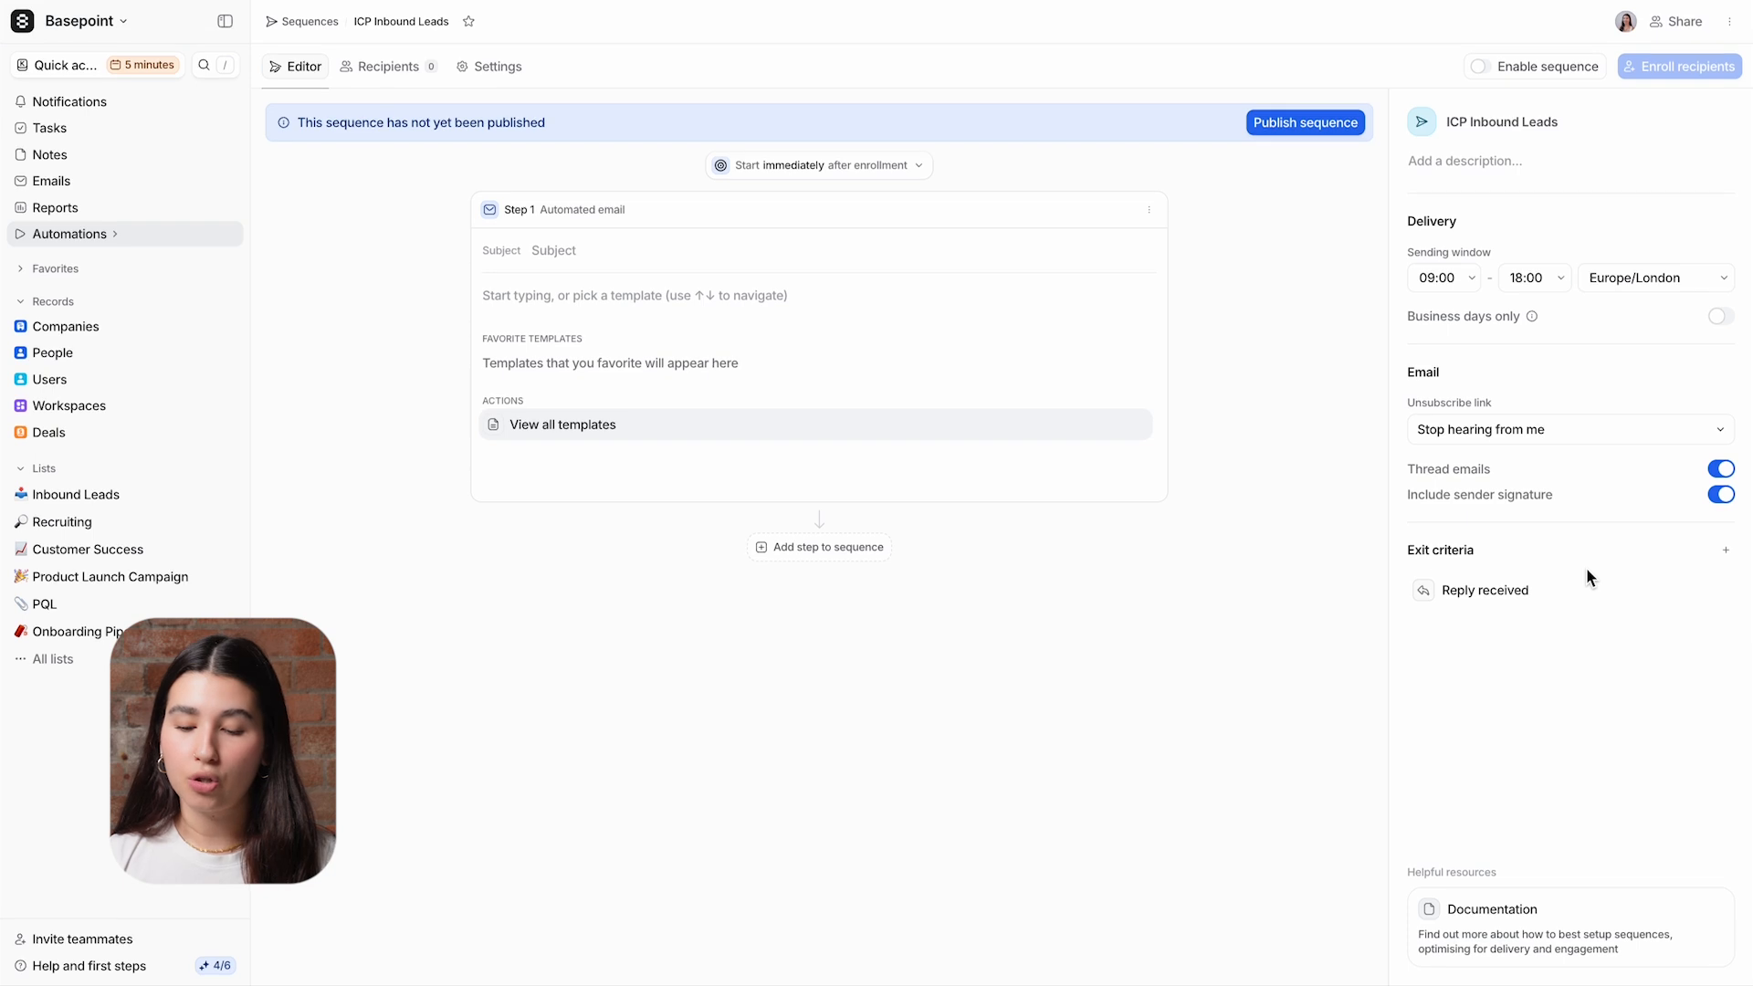
Step: Add Meeting booked as an exit criterion and review the sequence's workspace-wide access
click(1725, 549)
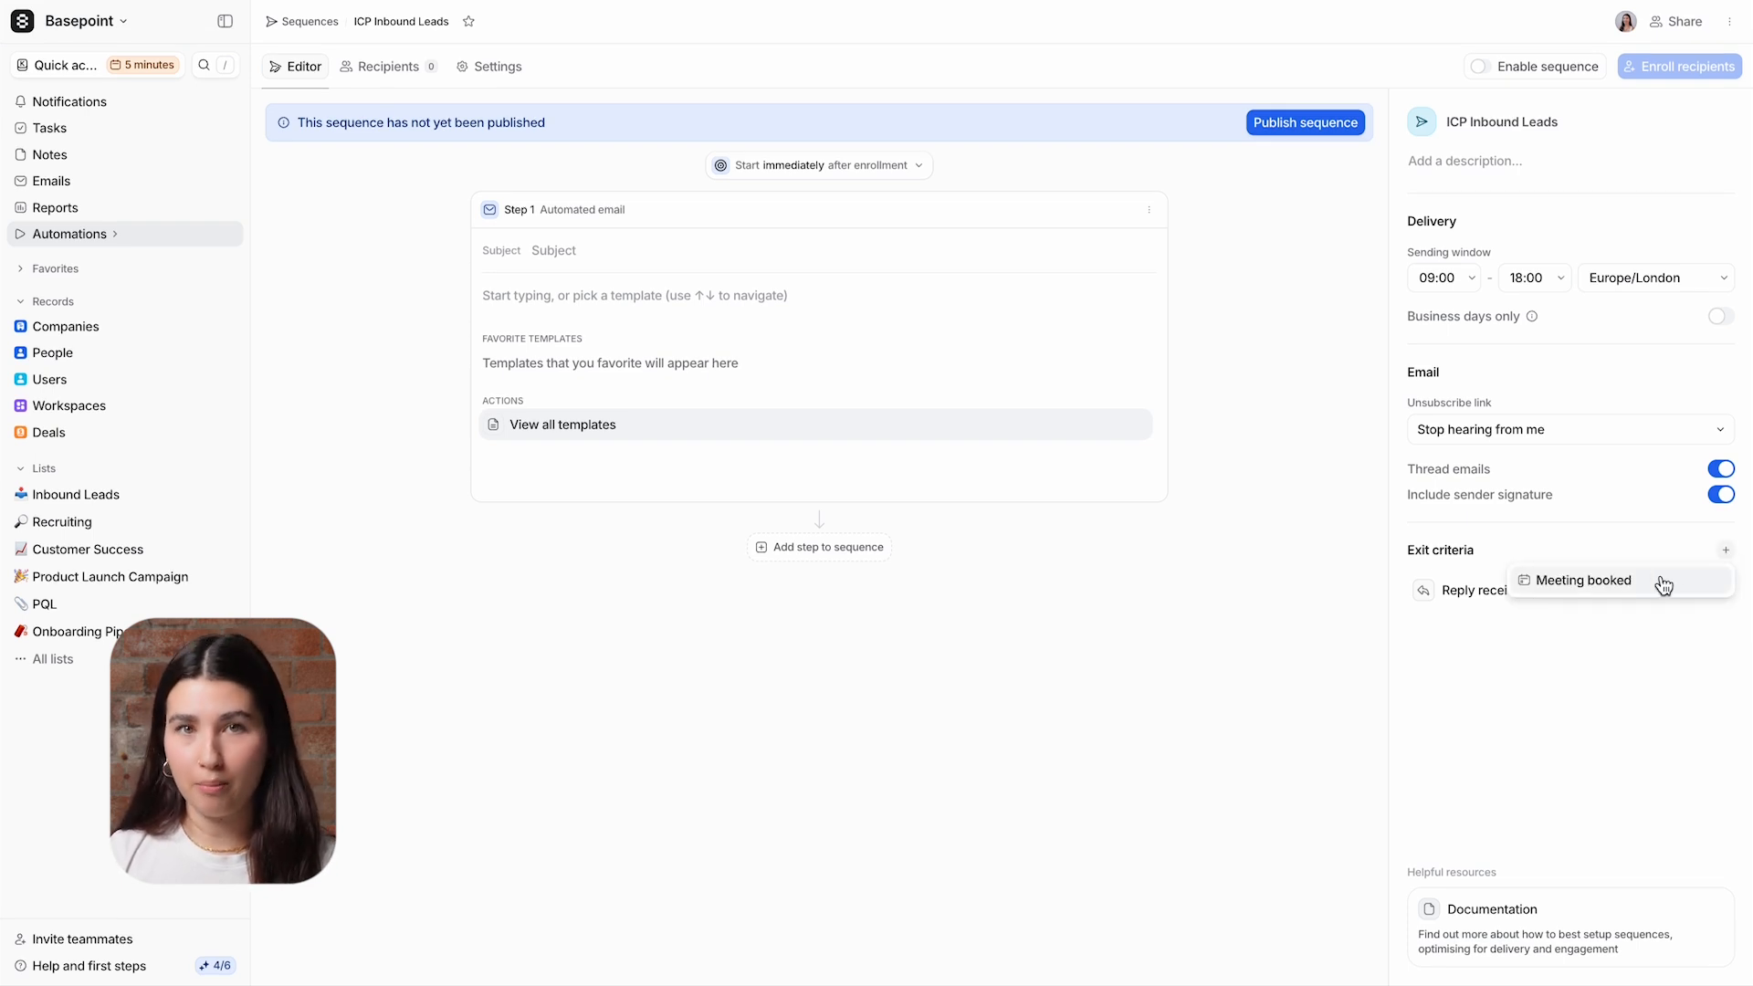
click(1582, 581)
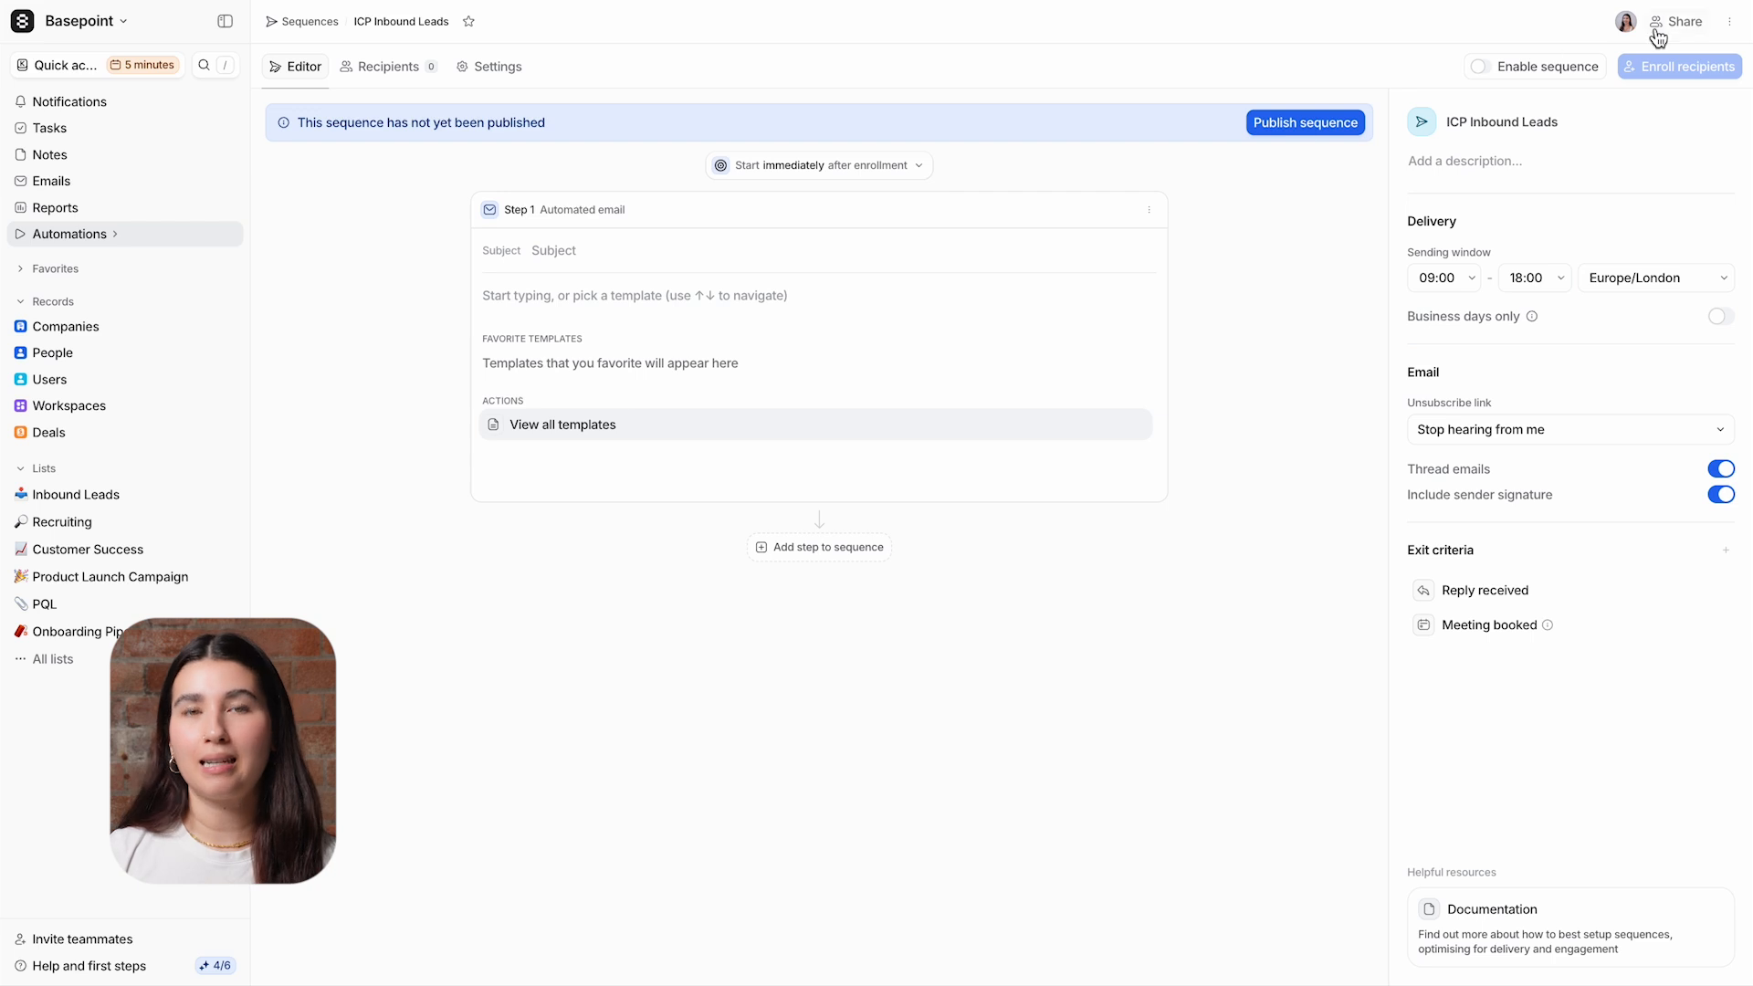
click(1674, 22)
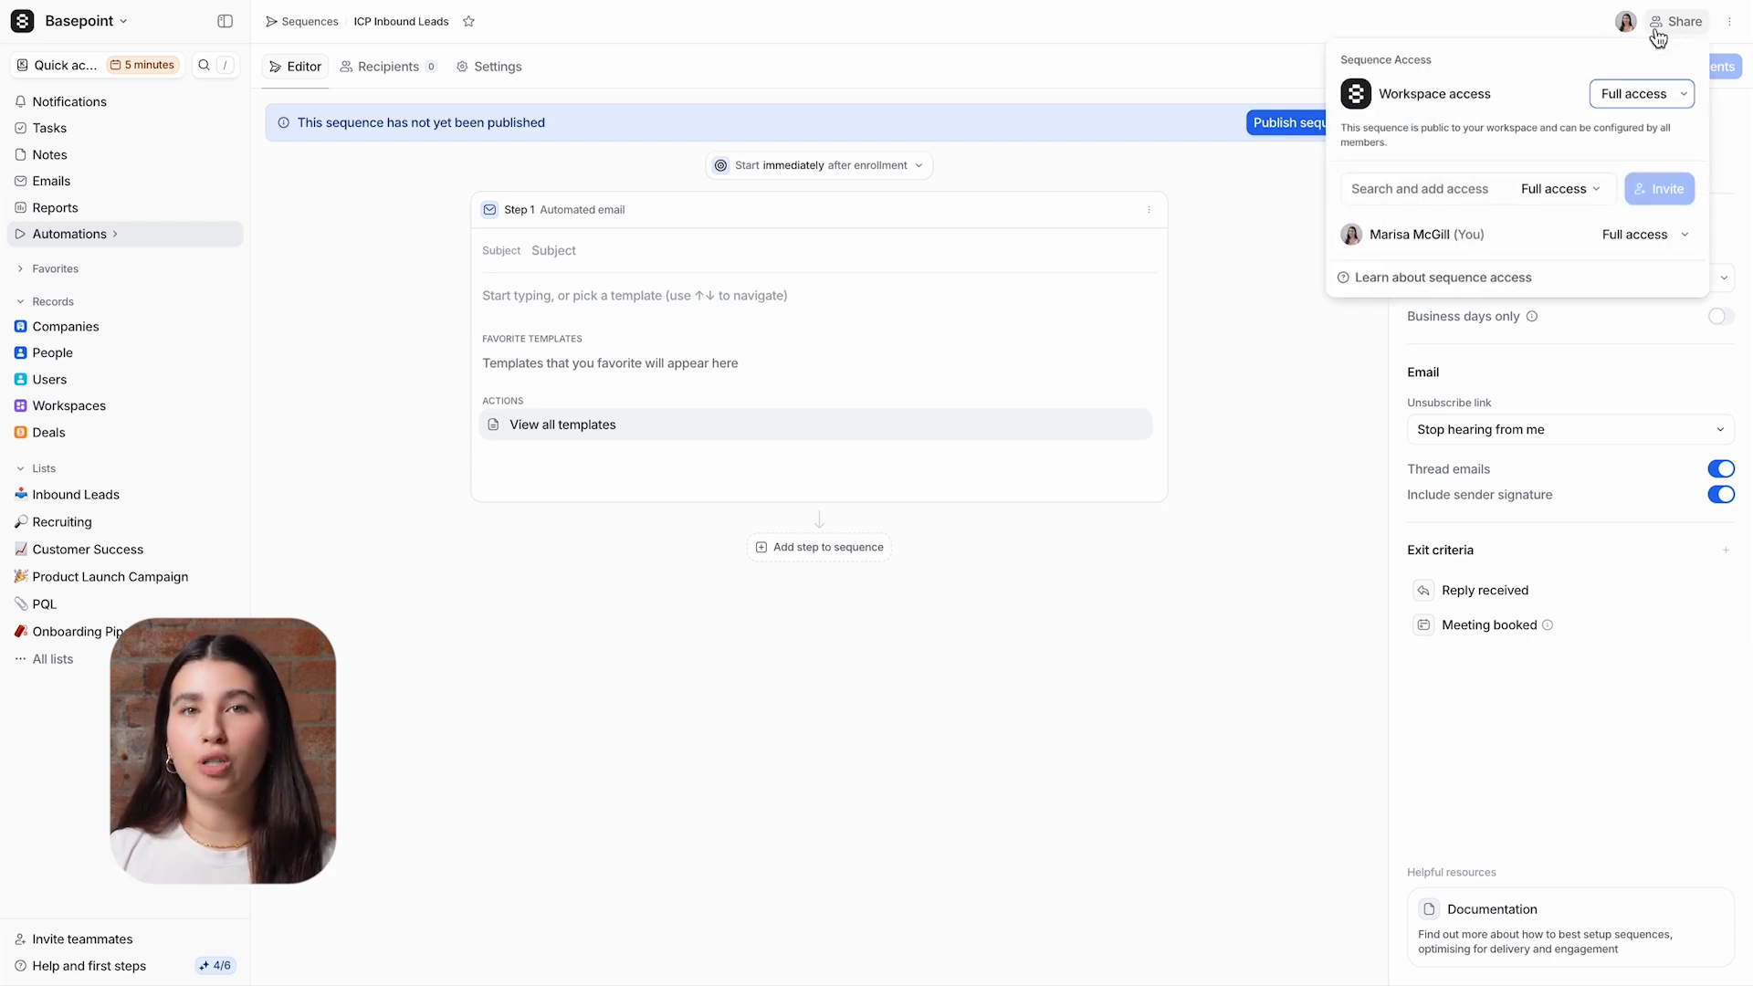
click(1639, 95)
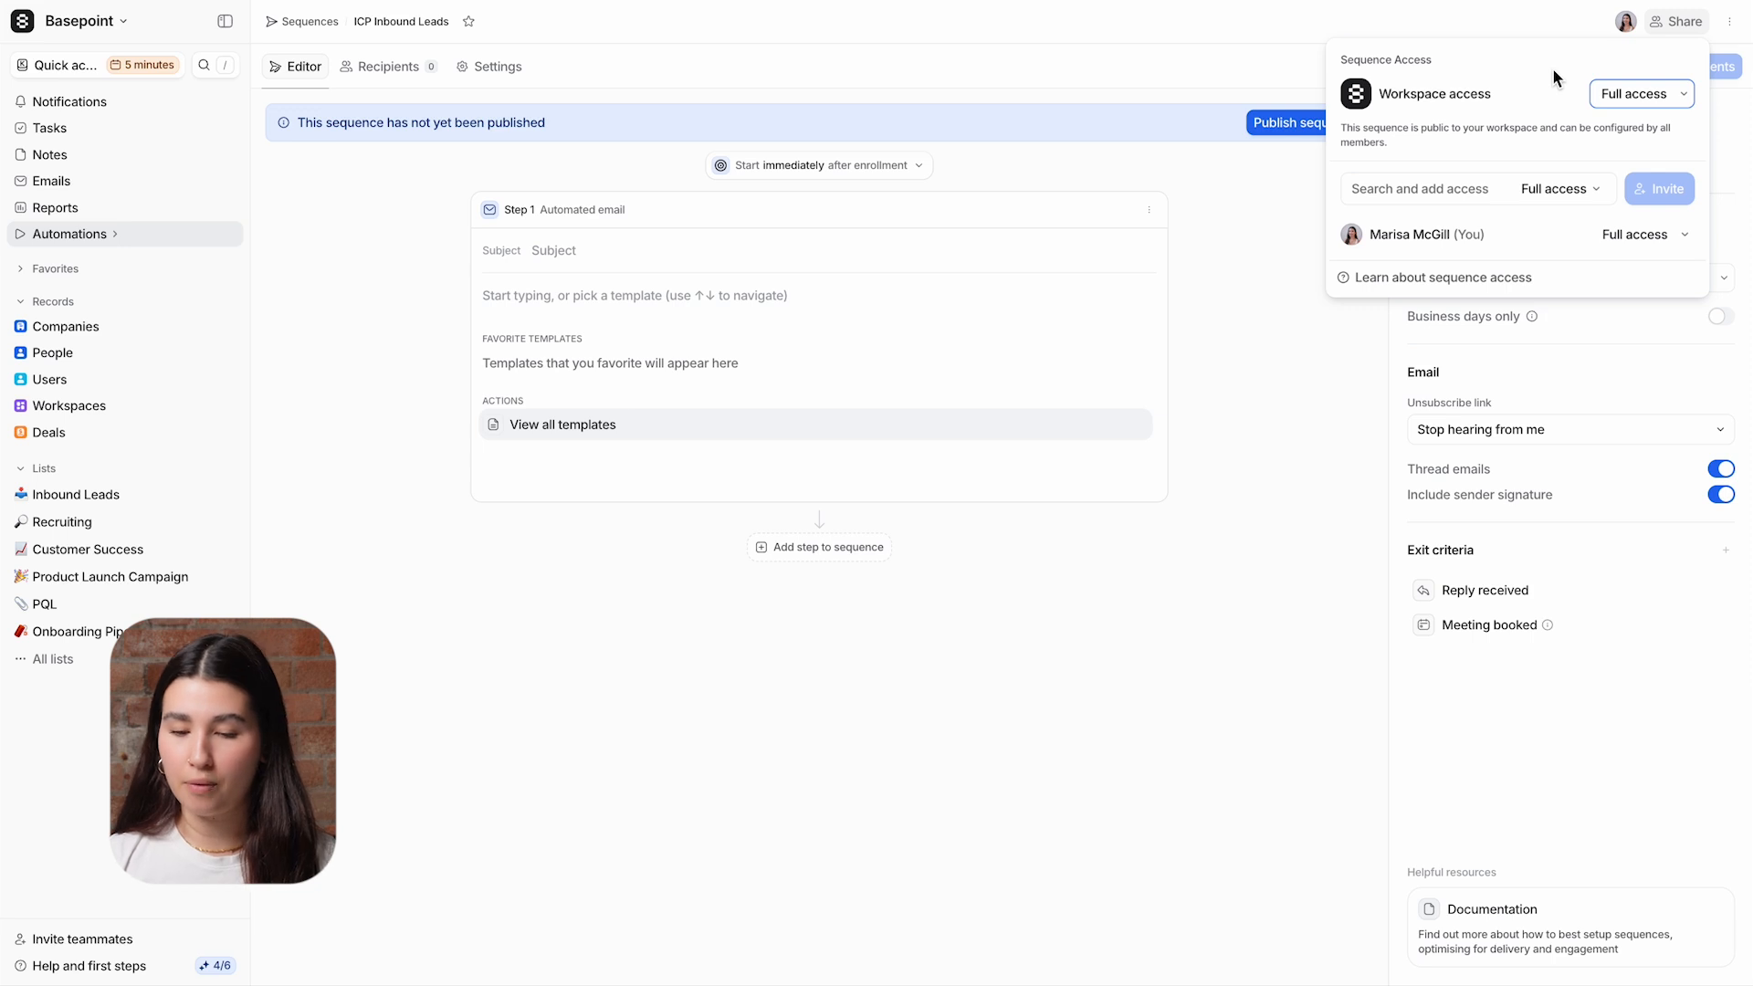
Step: Turn on Delegated sender and invite the member found by searching 'zev'
click(495, 65)
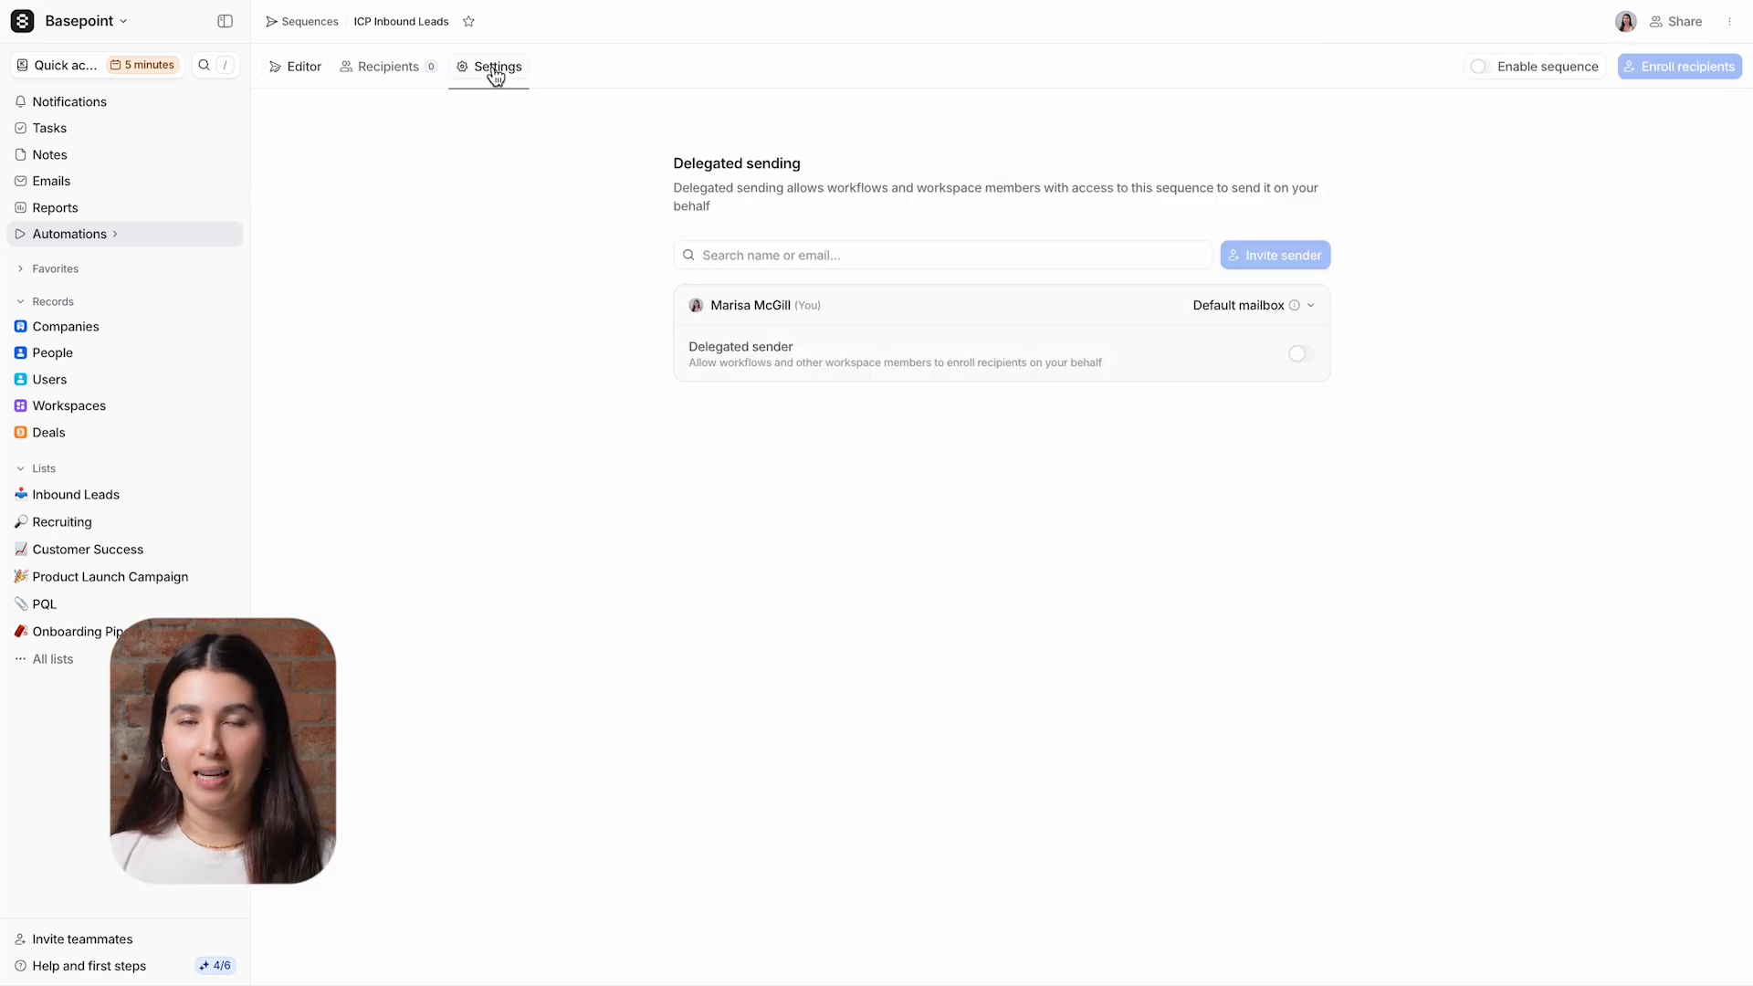
mouse_move(560, 329)
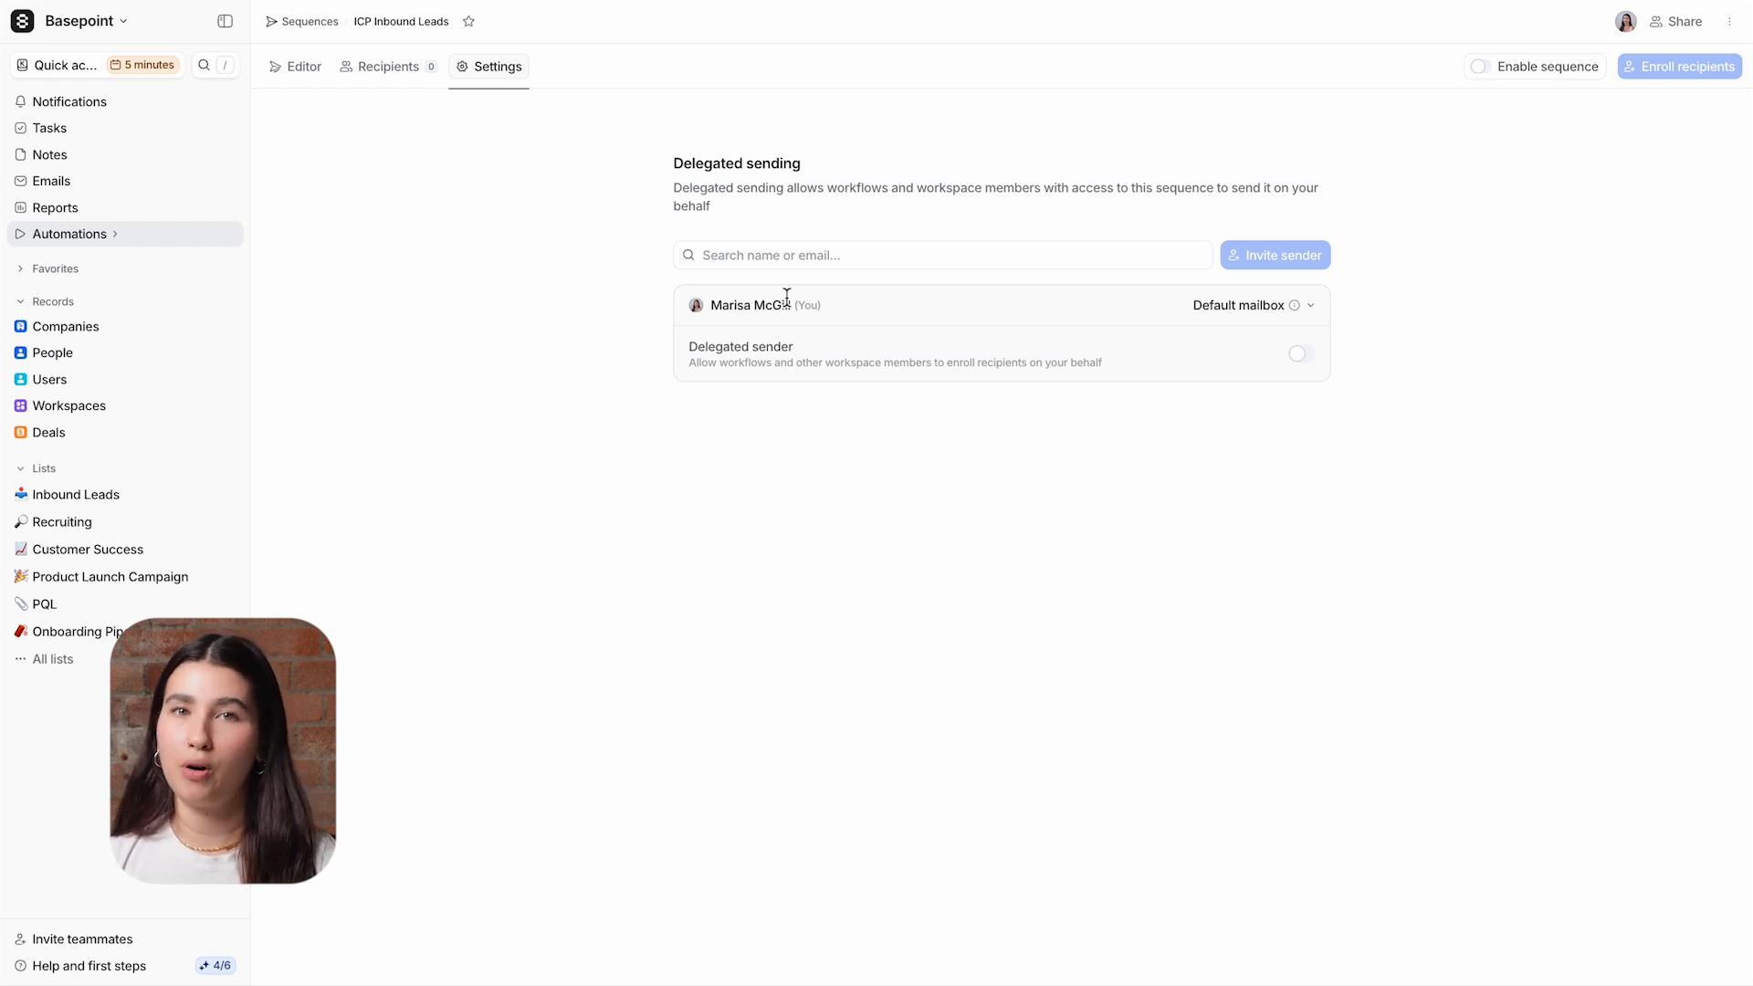
click(1299, 354)
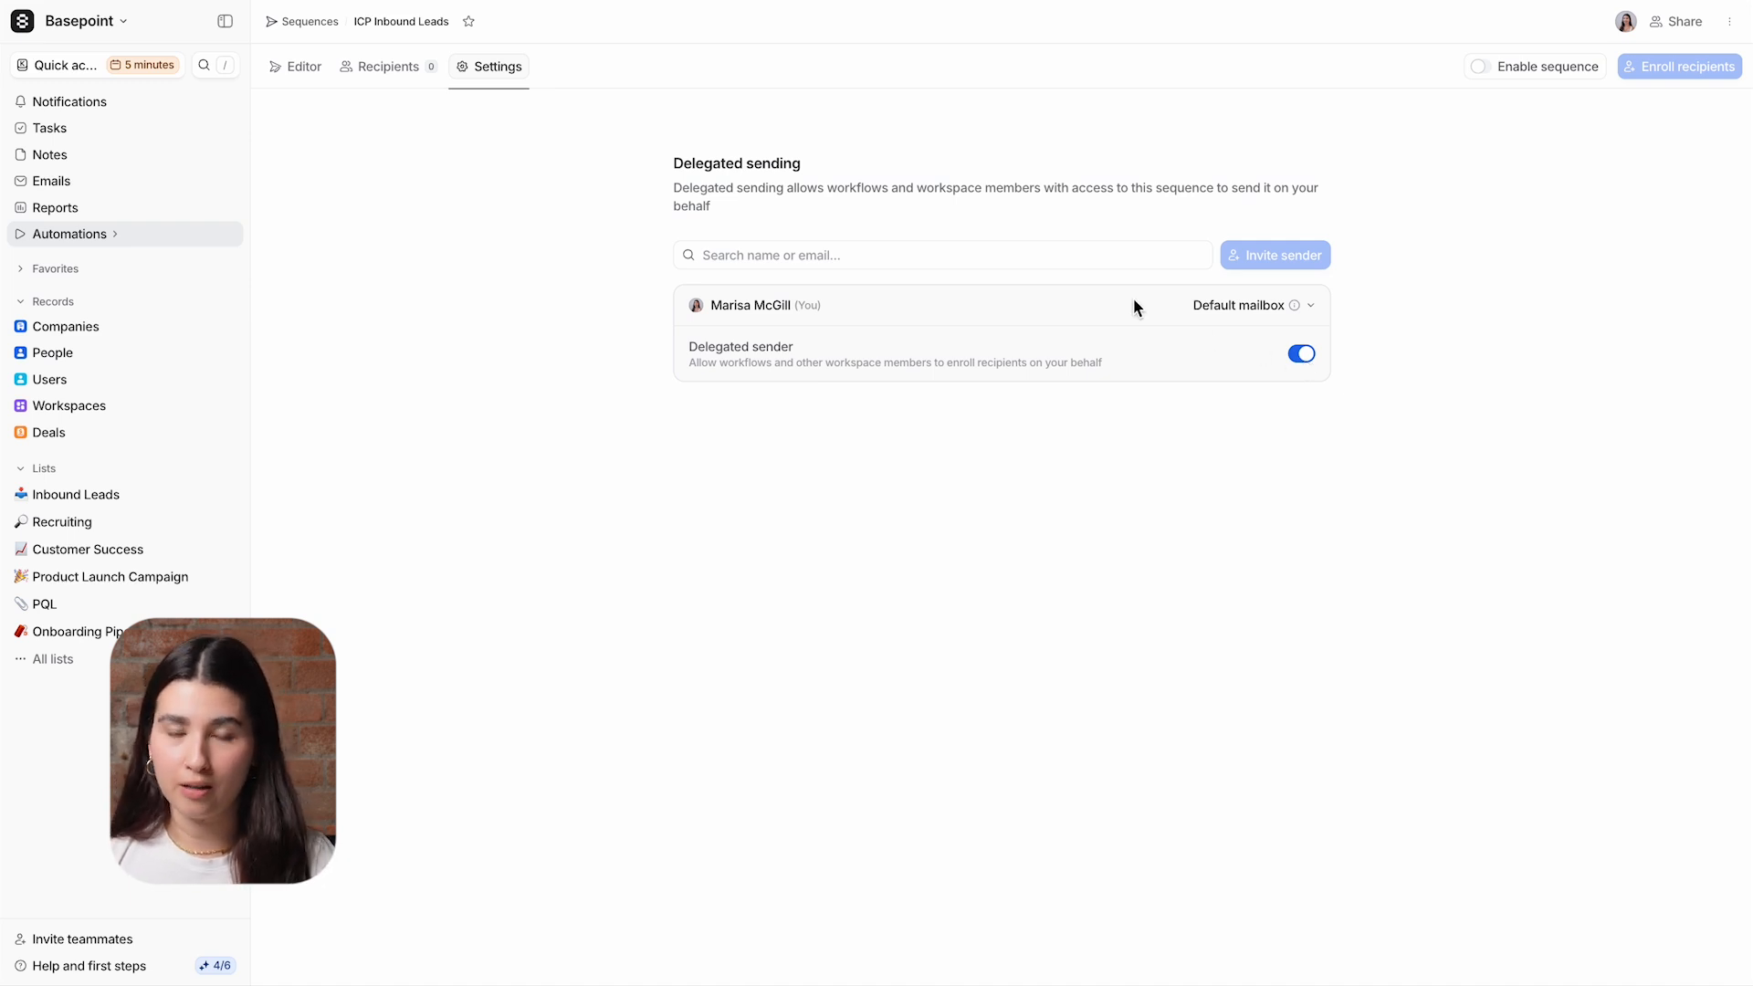
click(937, 254)
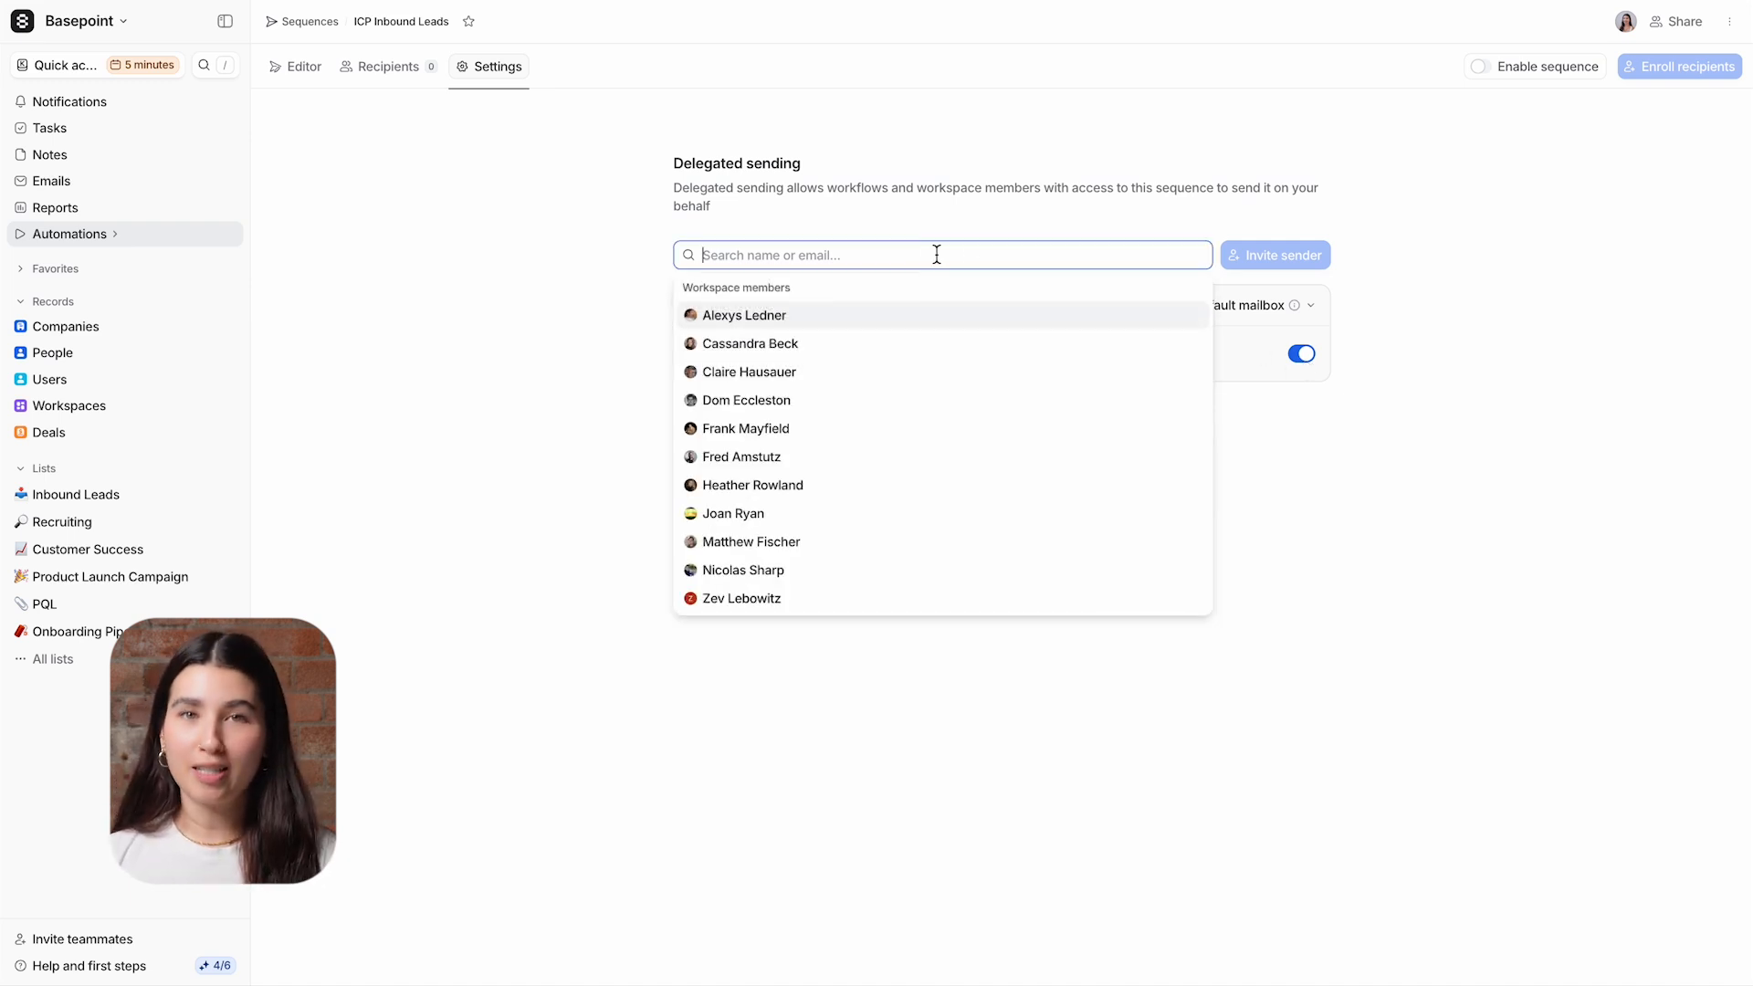
text(zev)
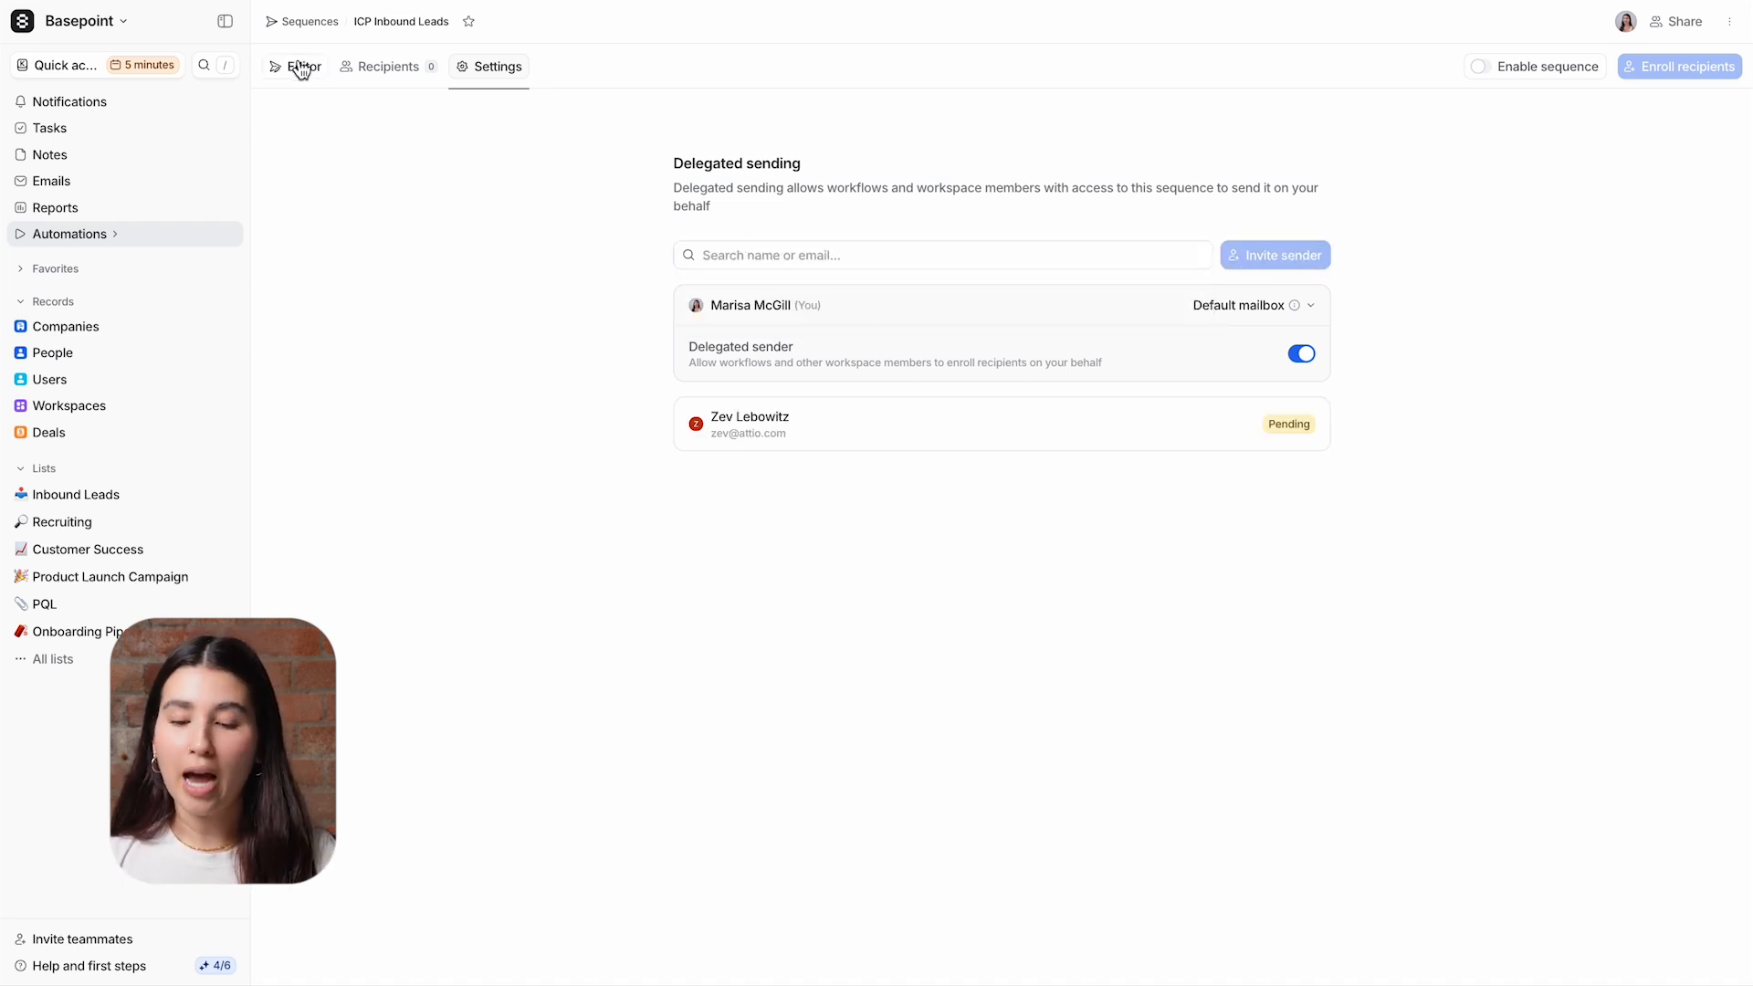
Step: Fill Step 1 from the 'Outreach for inbound ICP' template and insert the Company › Name variable
click(301, 66)
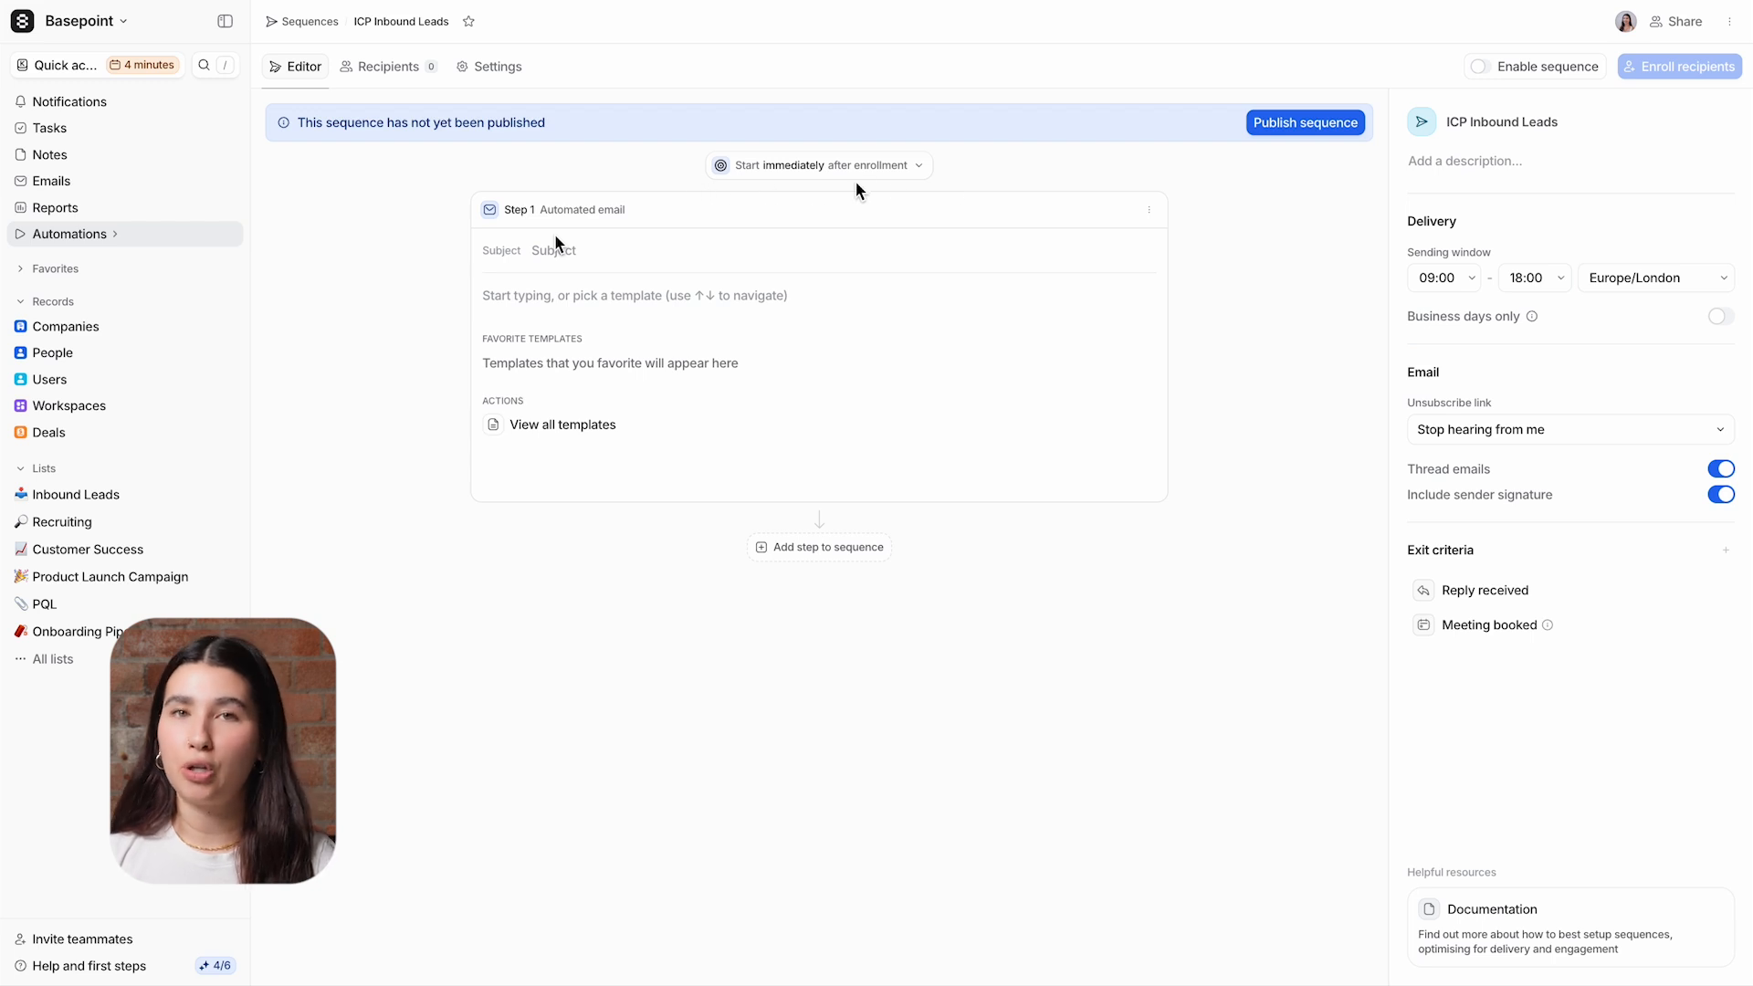
mouse_move(917, 175)
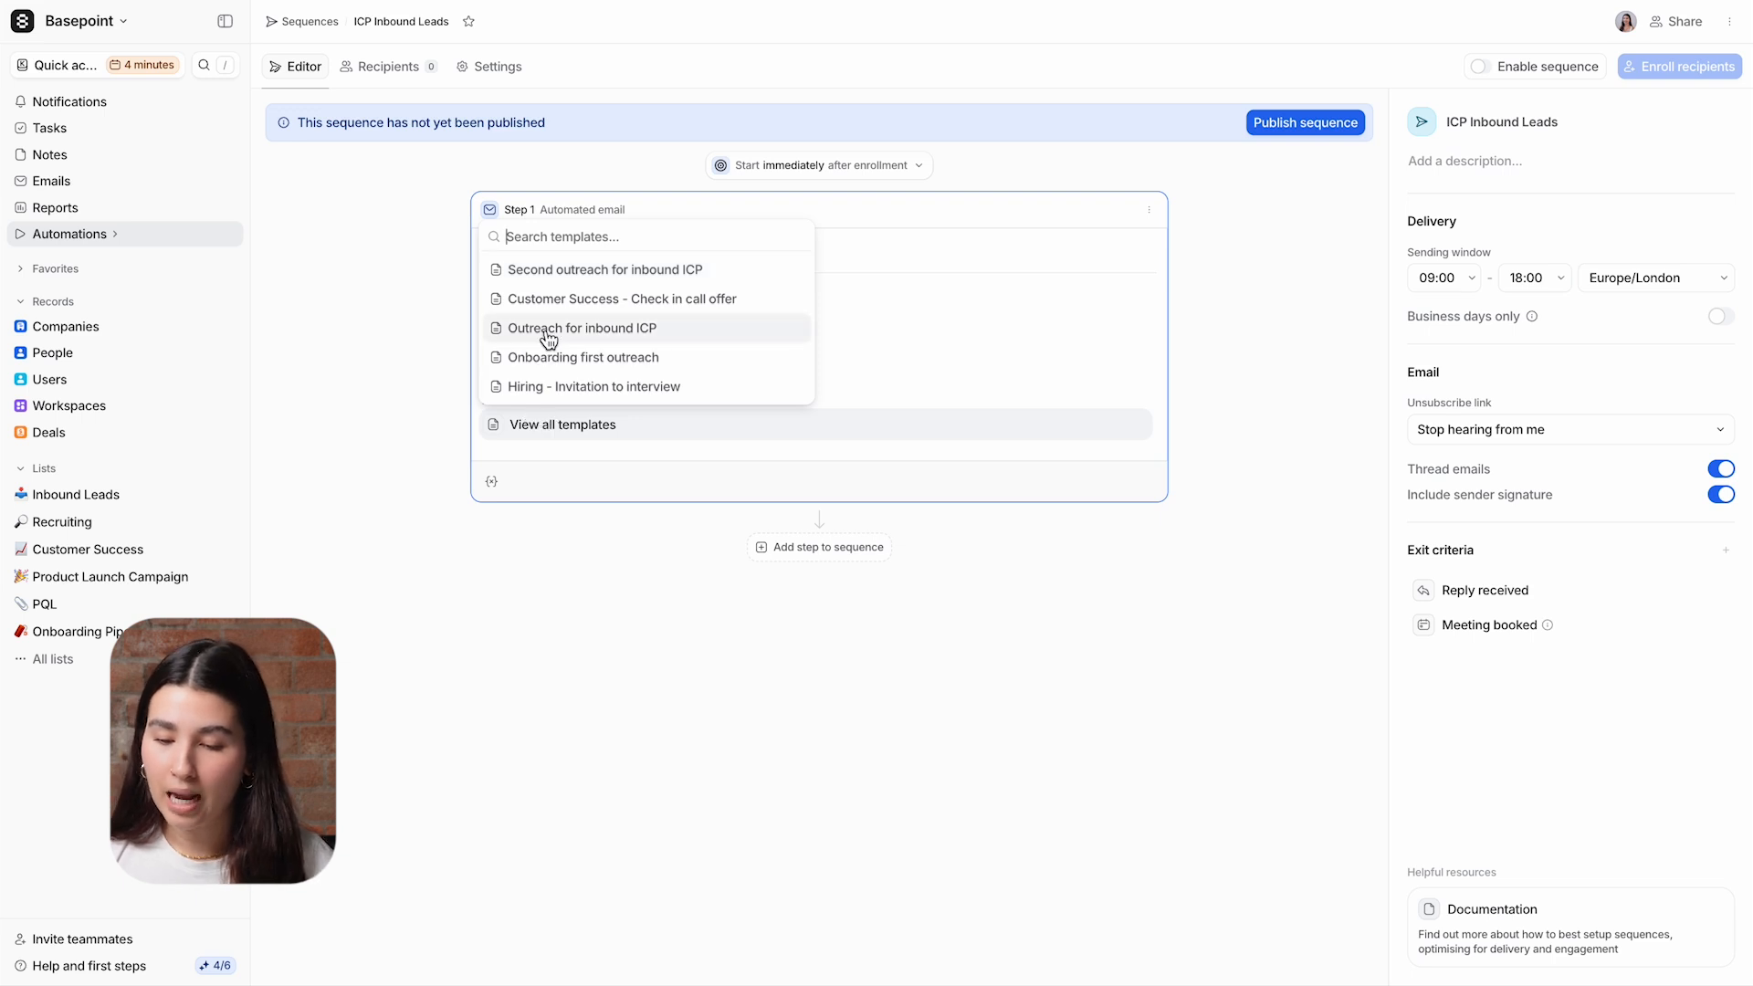
click(580, 328)
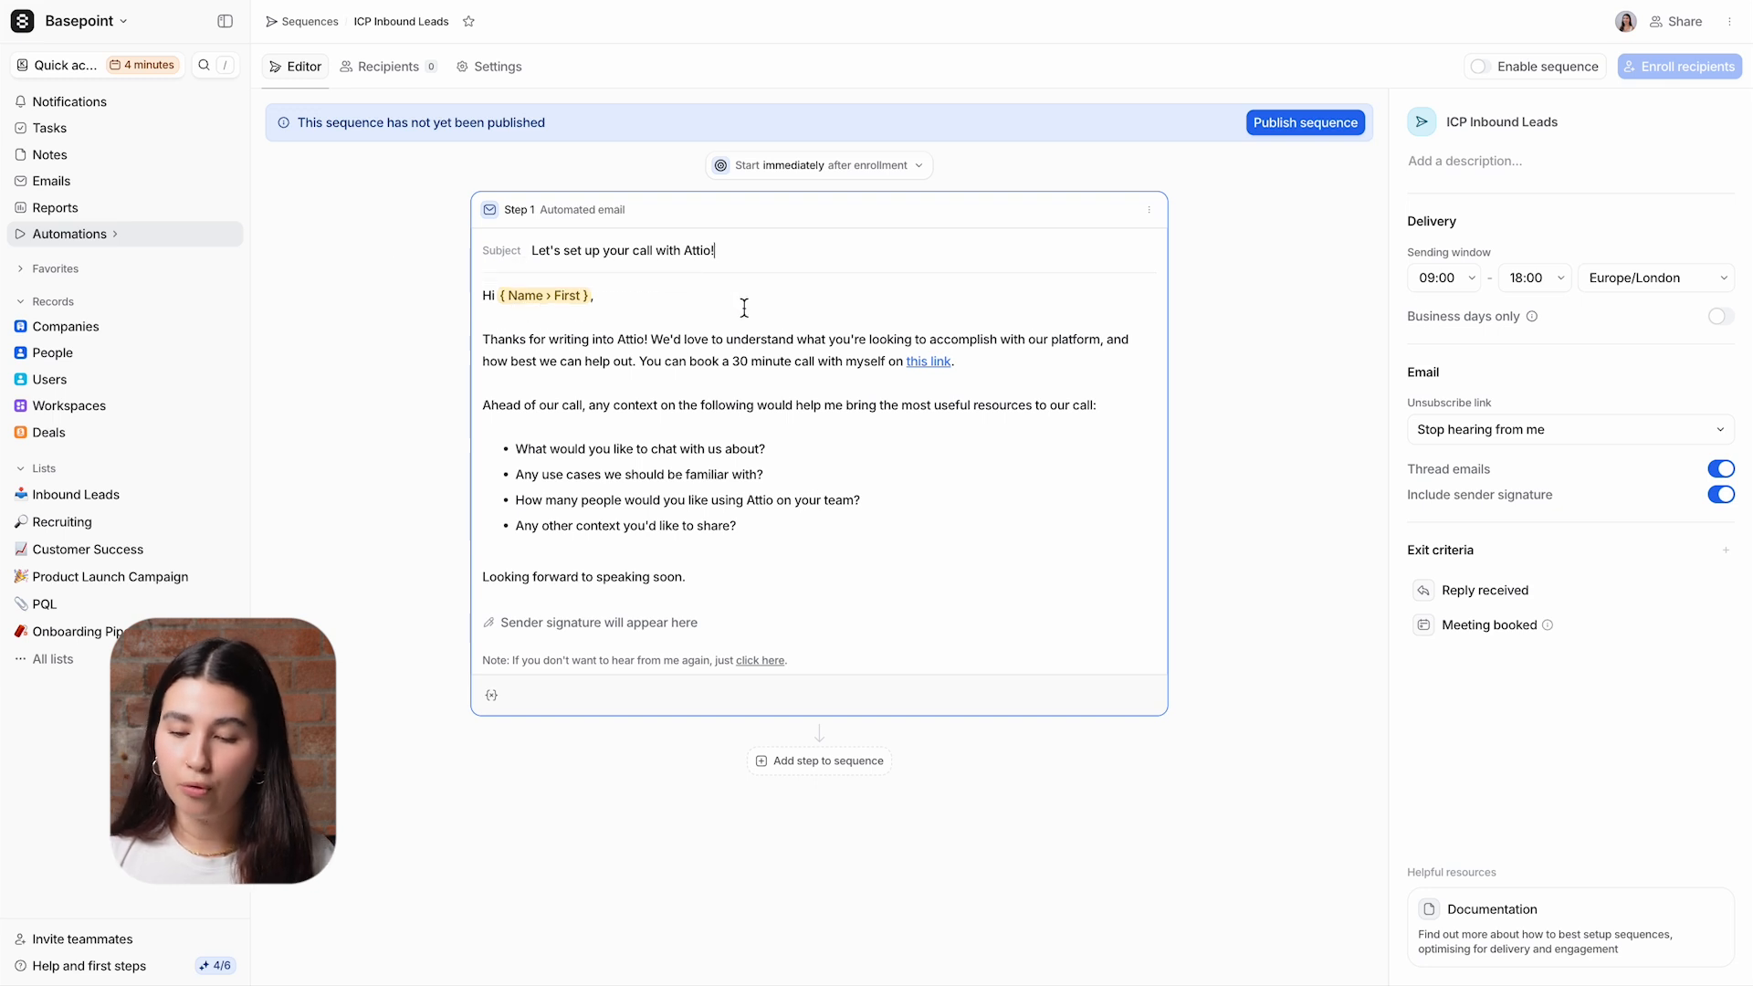
double_click(847, 339)
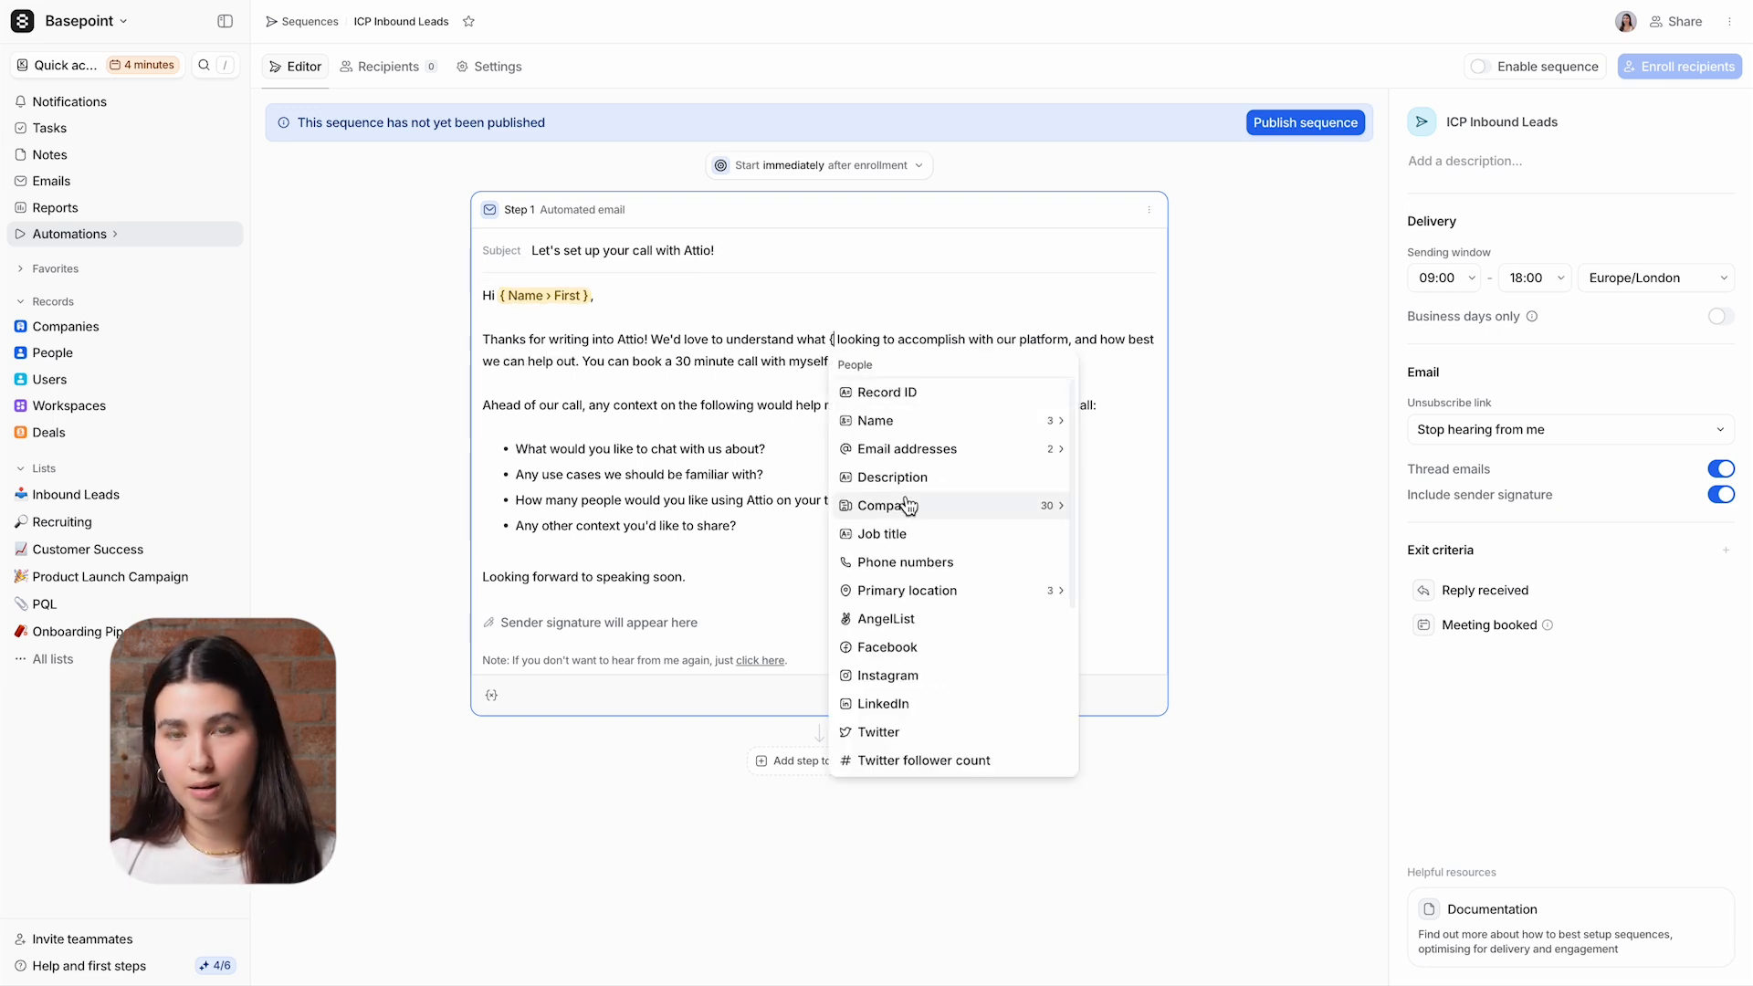
click(881, 506)
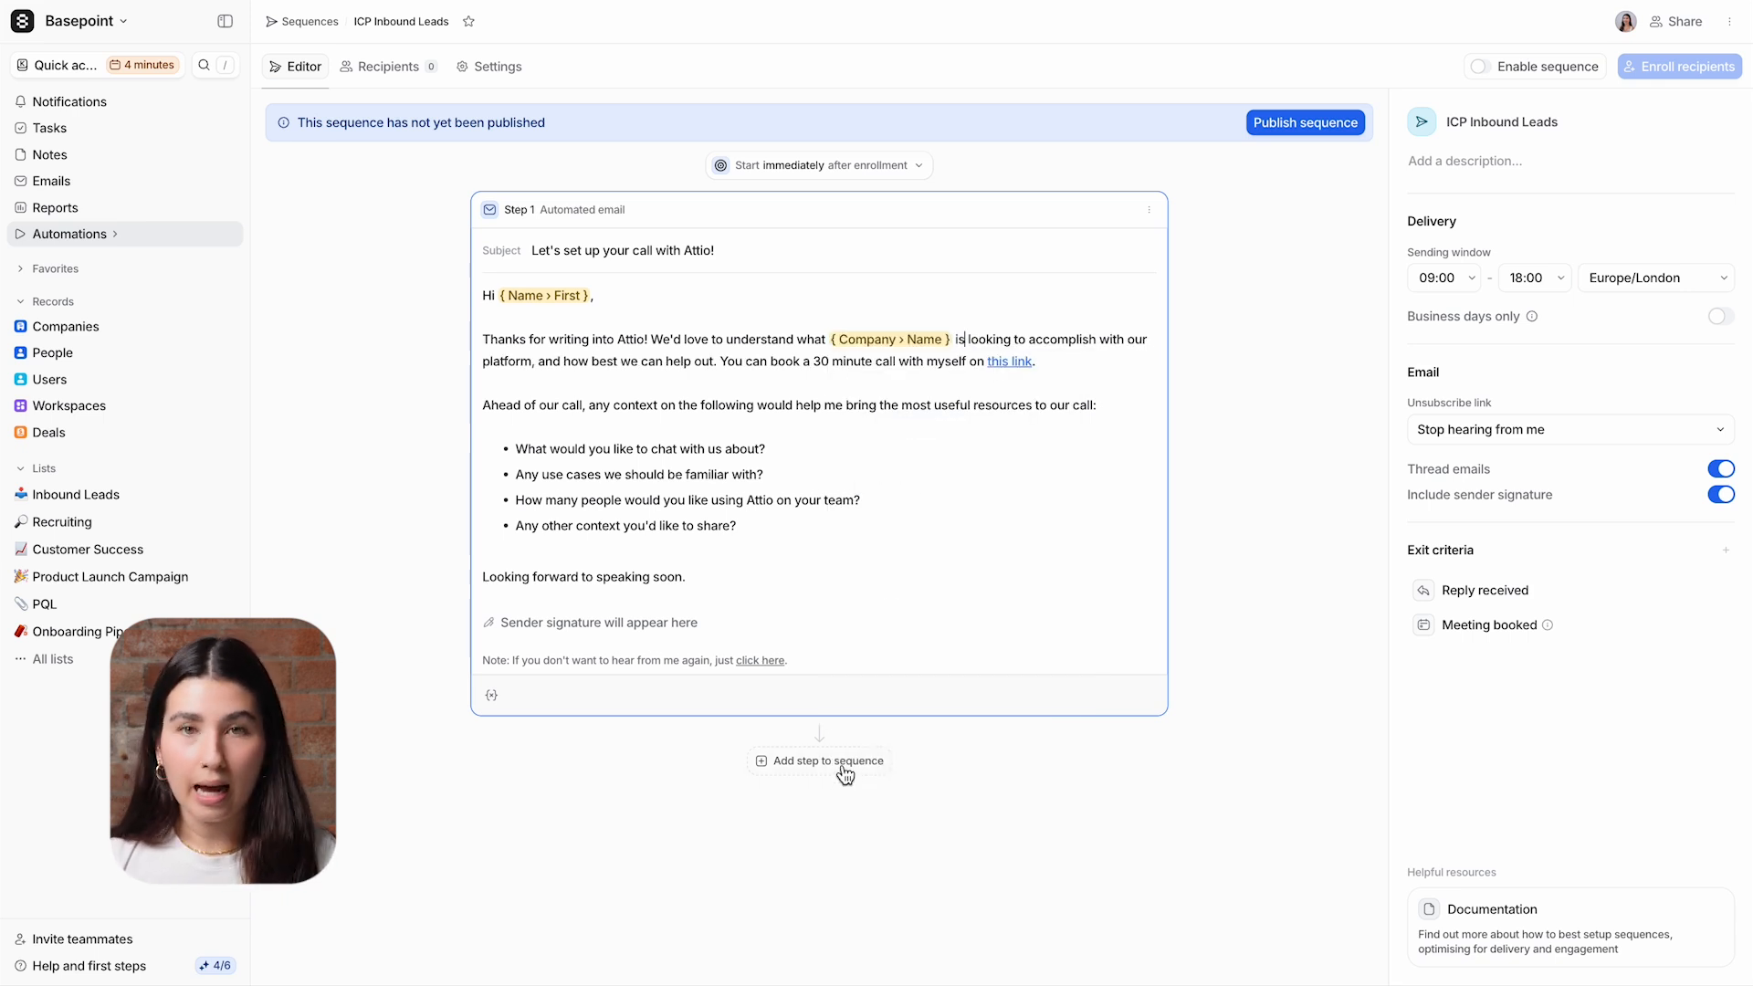
Step: Add a second email step after a 5-day wait using 'Second outreach for inbound ICP', keeping the subject
click(818, 760)
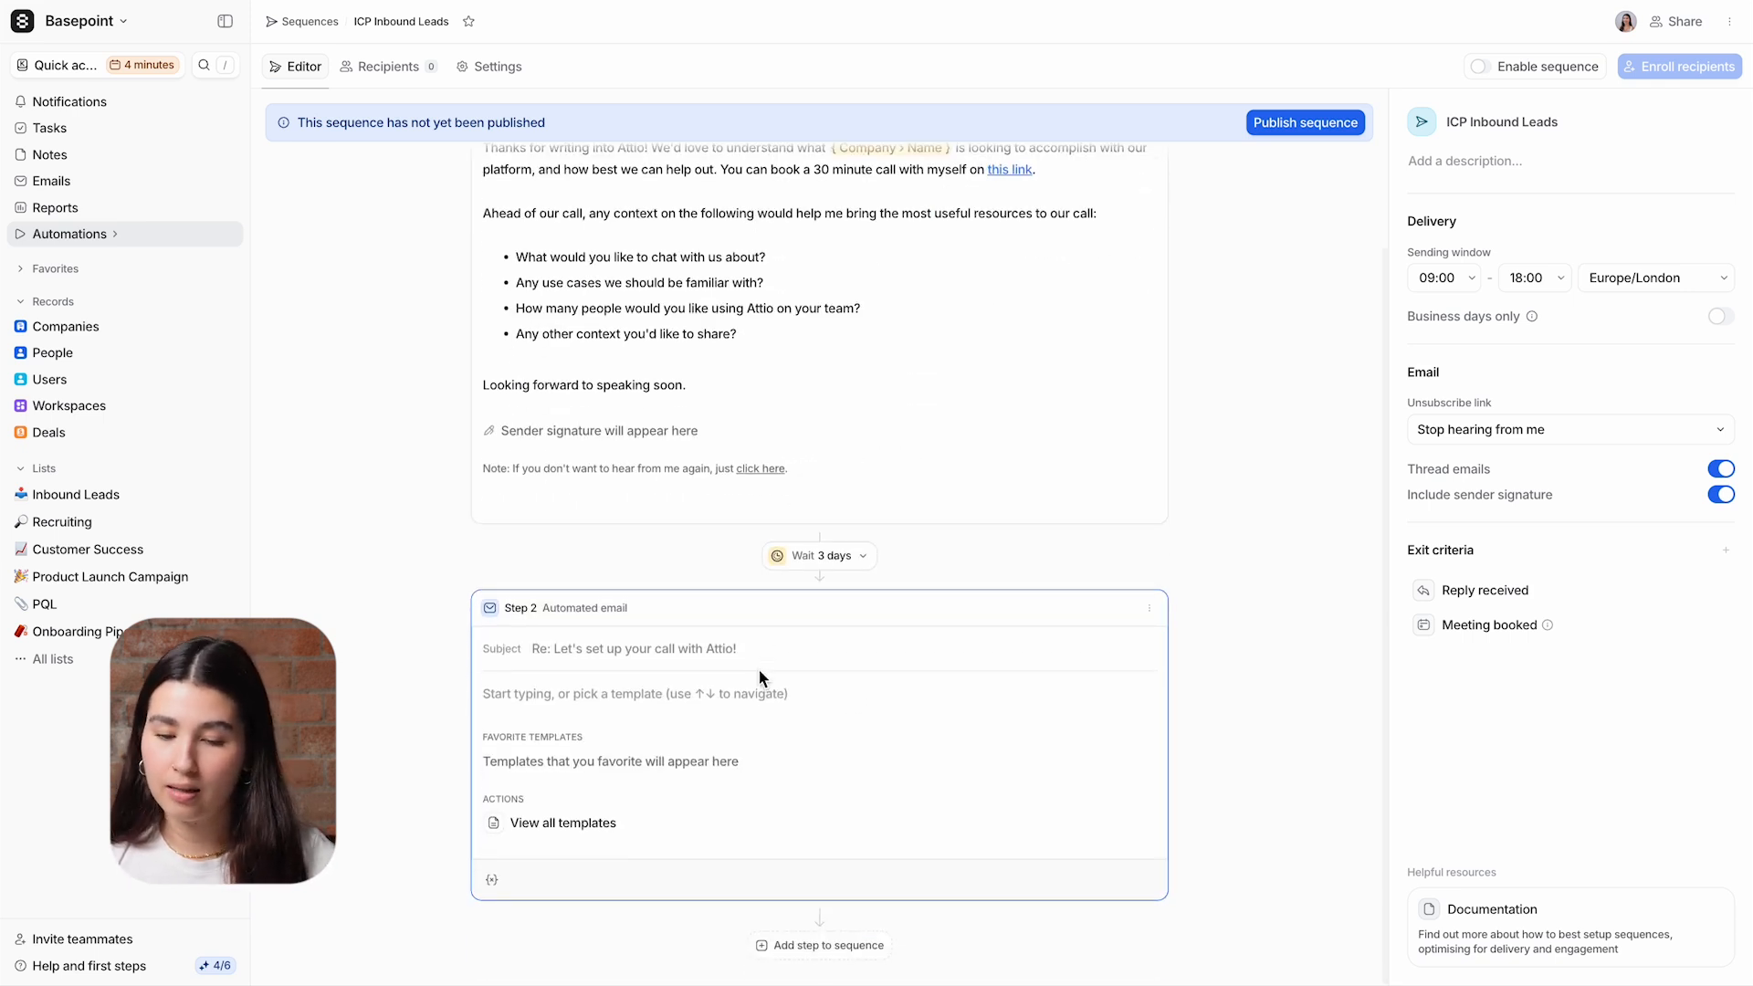
click(860, 555)
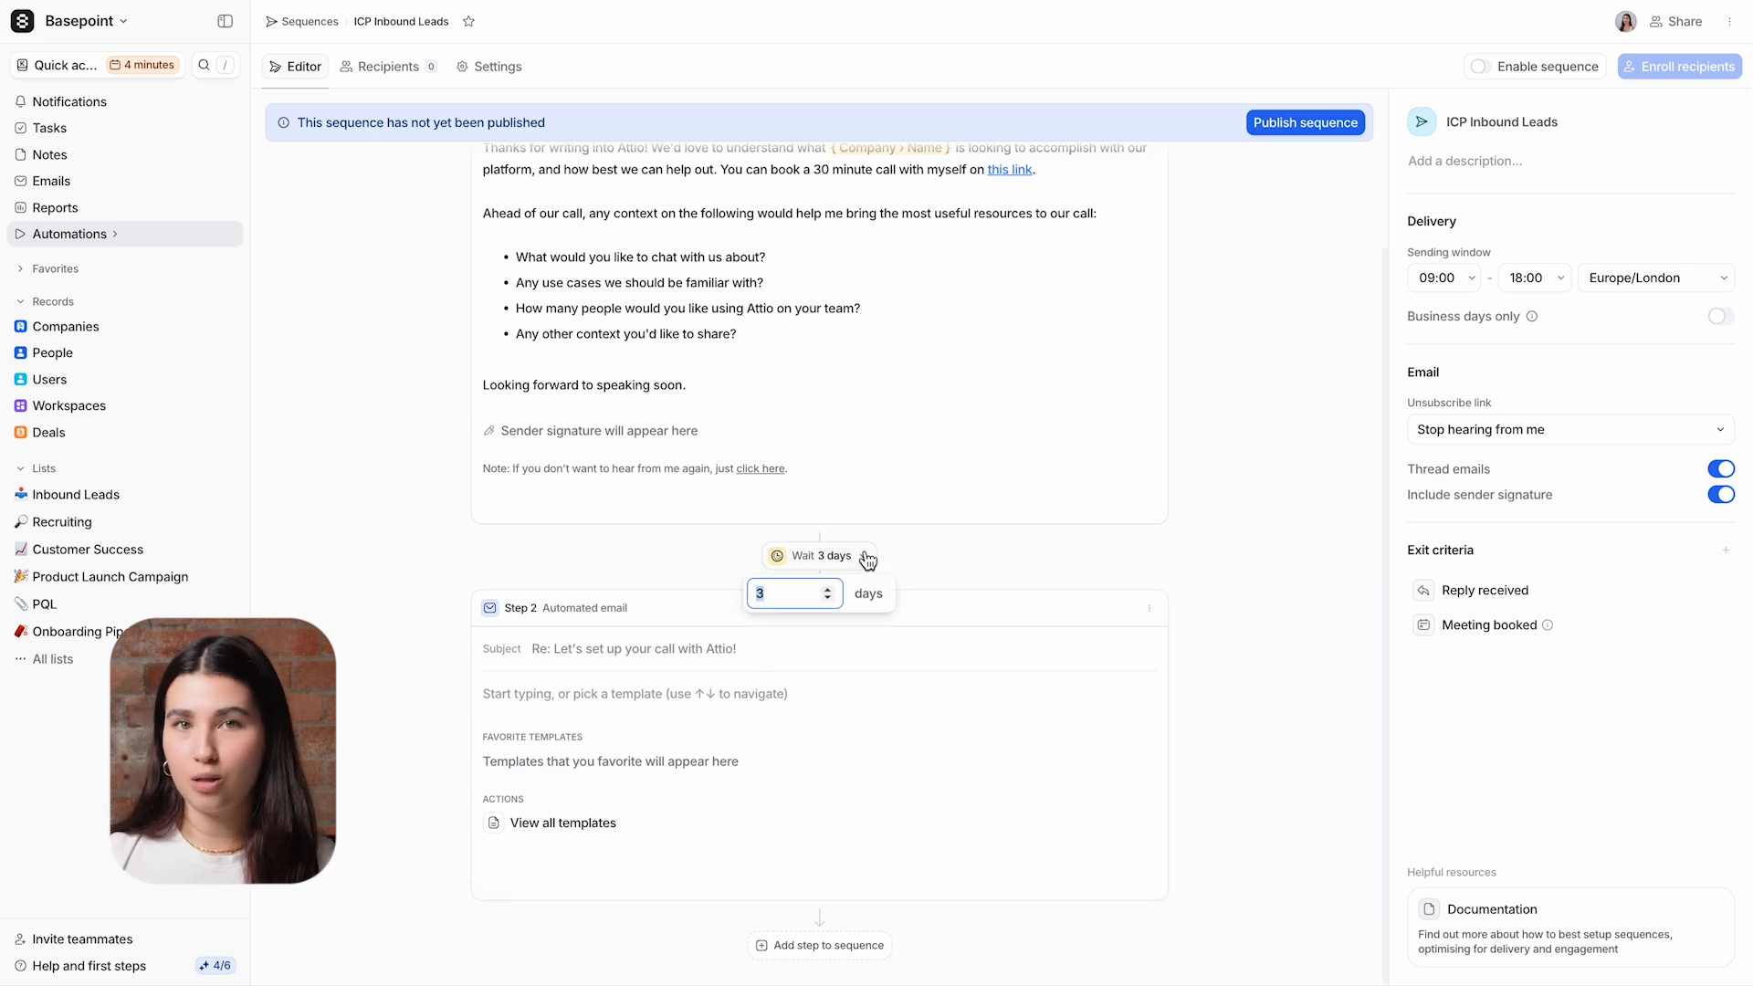
text(5)
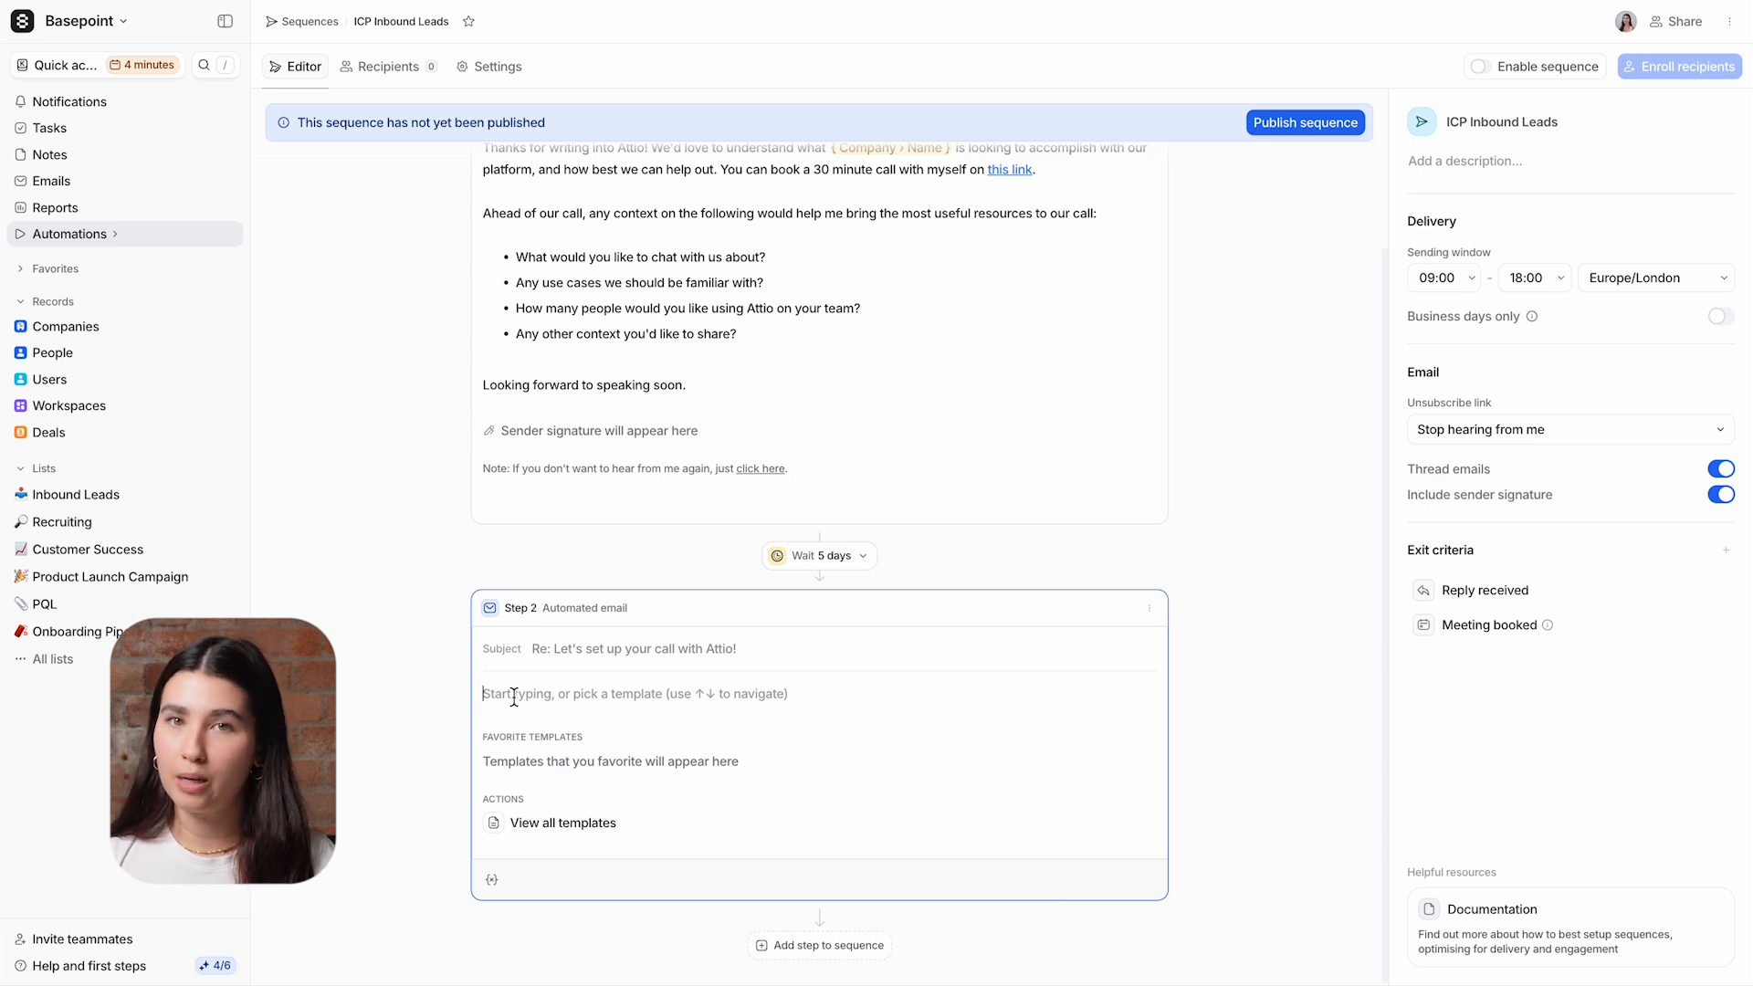
click(615, 693)
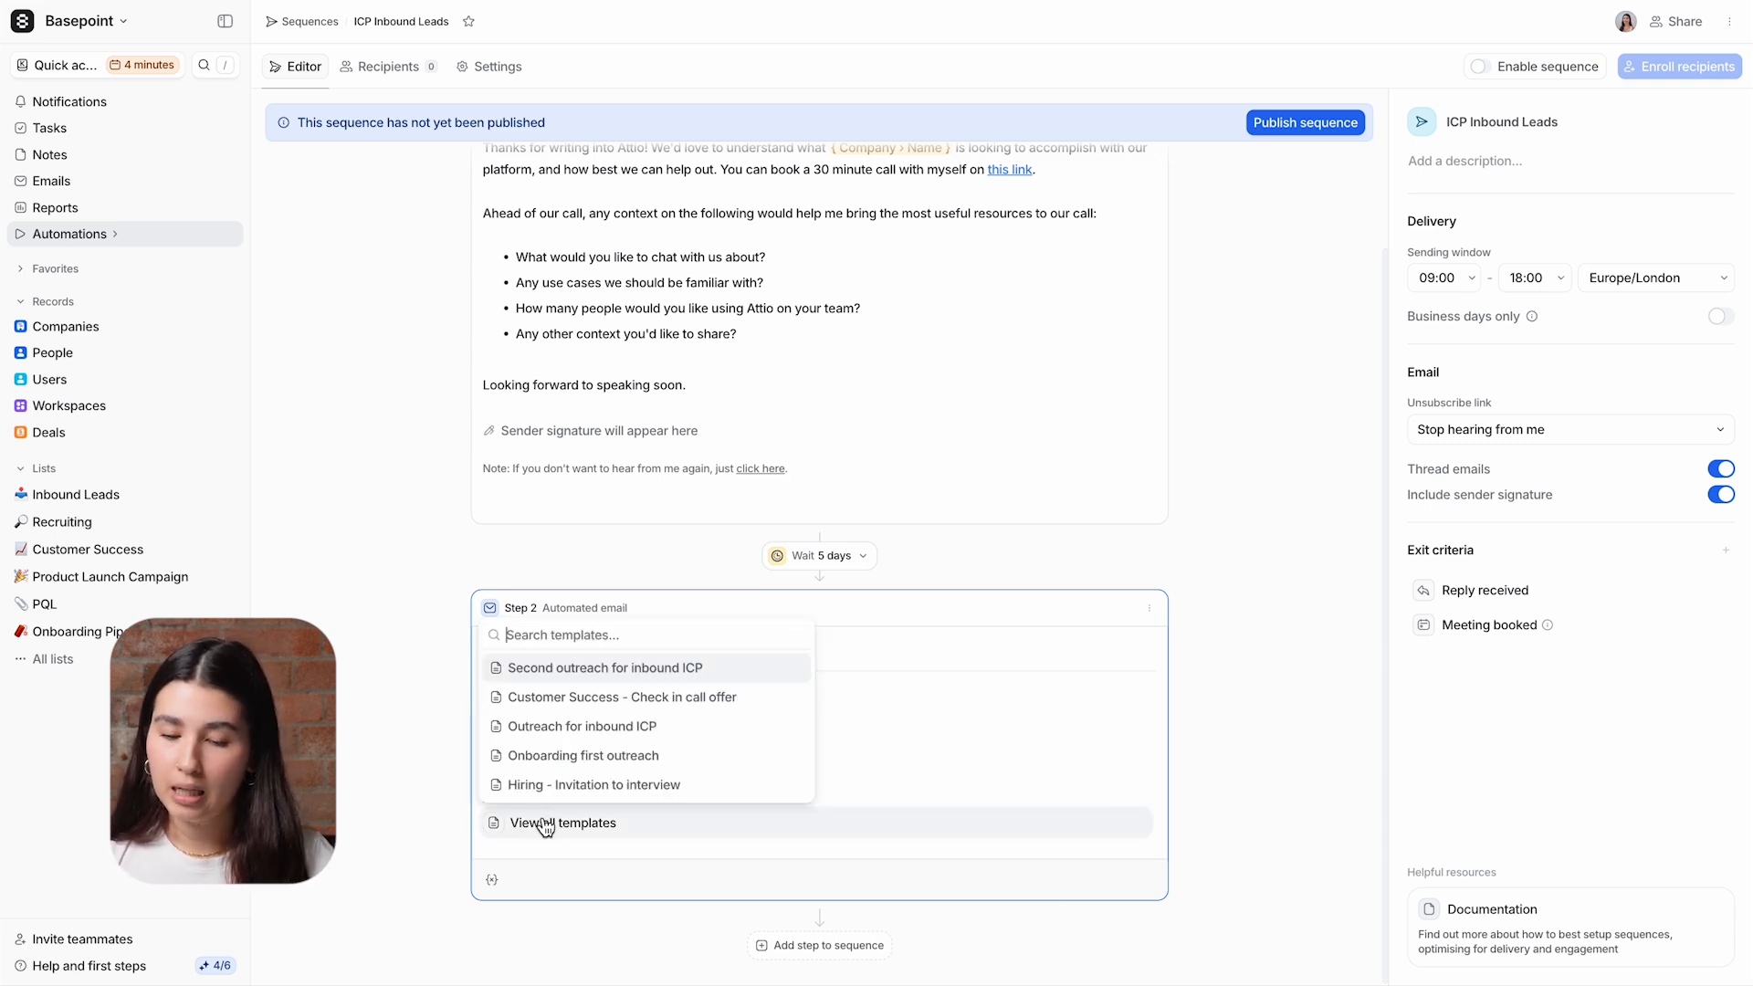
click(602, 668)
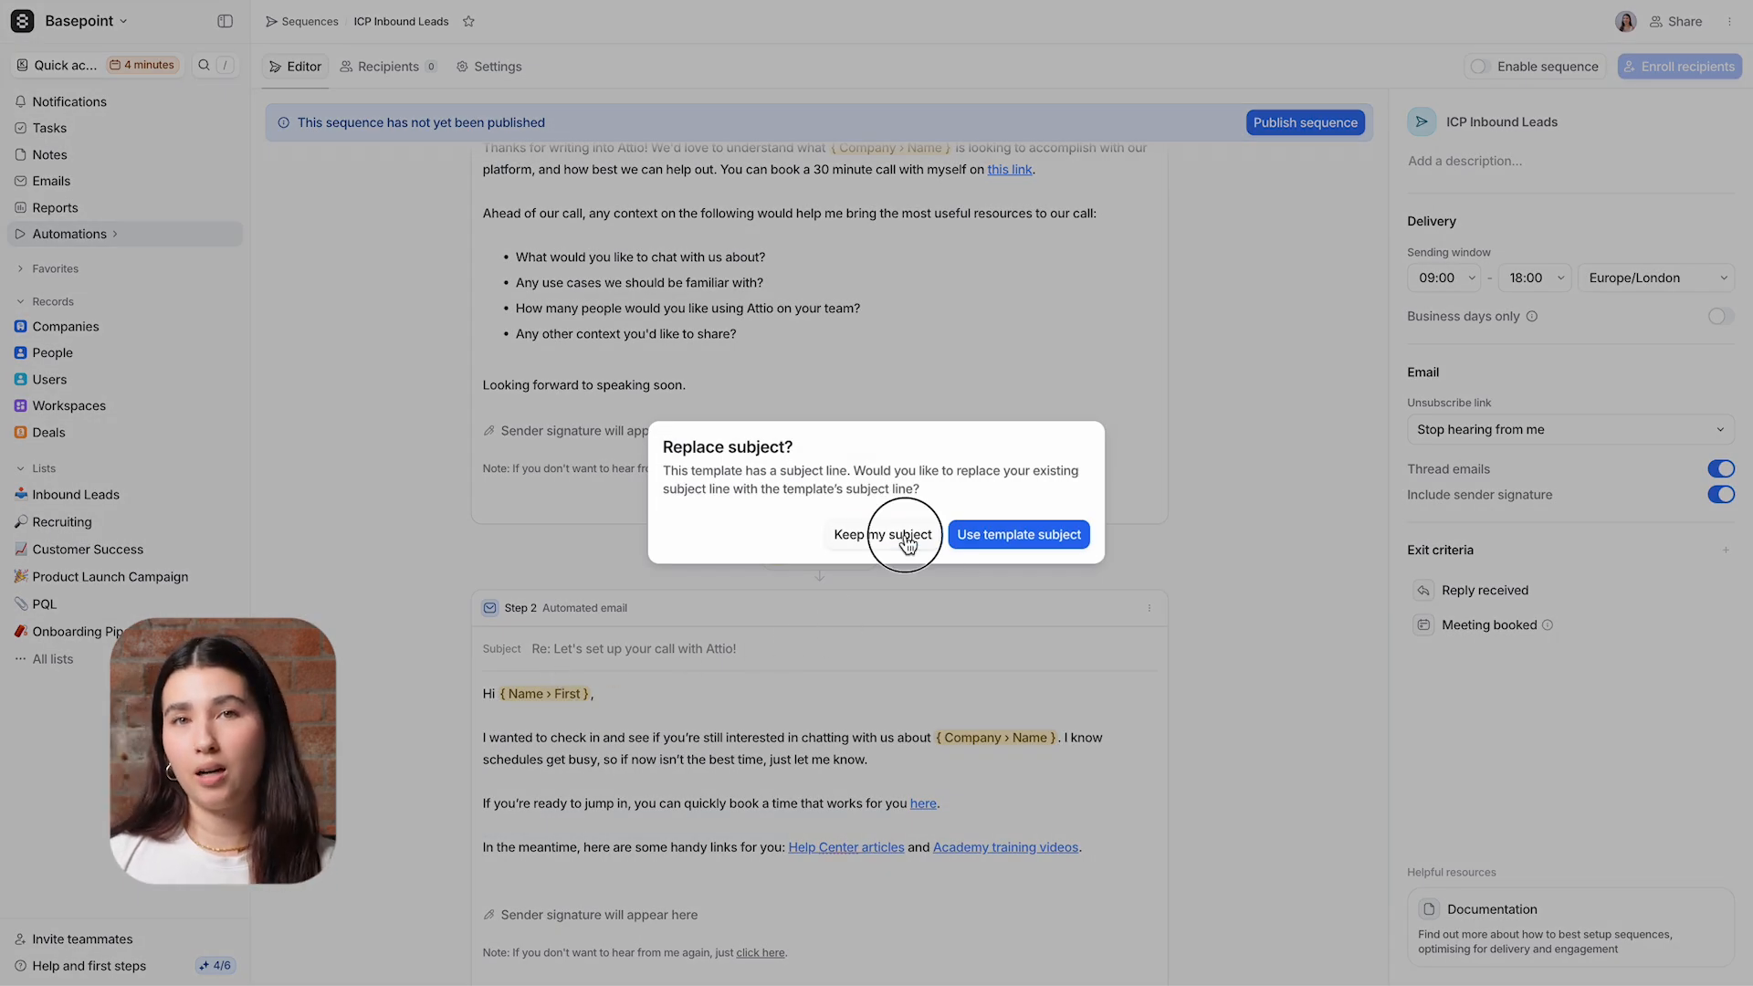
click(883, 533)
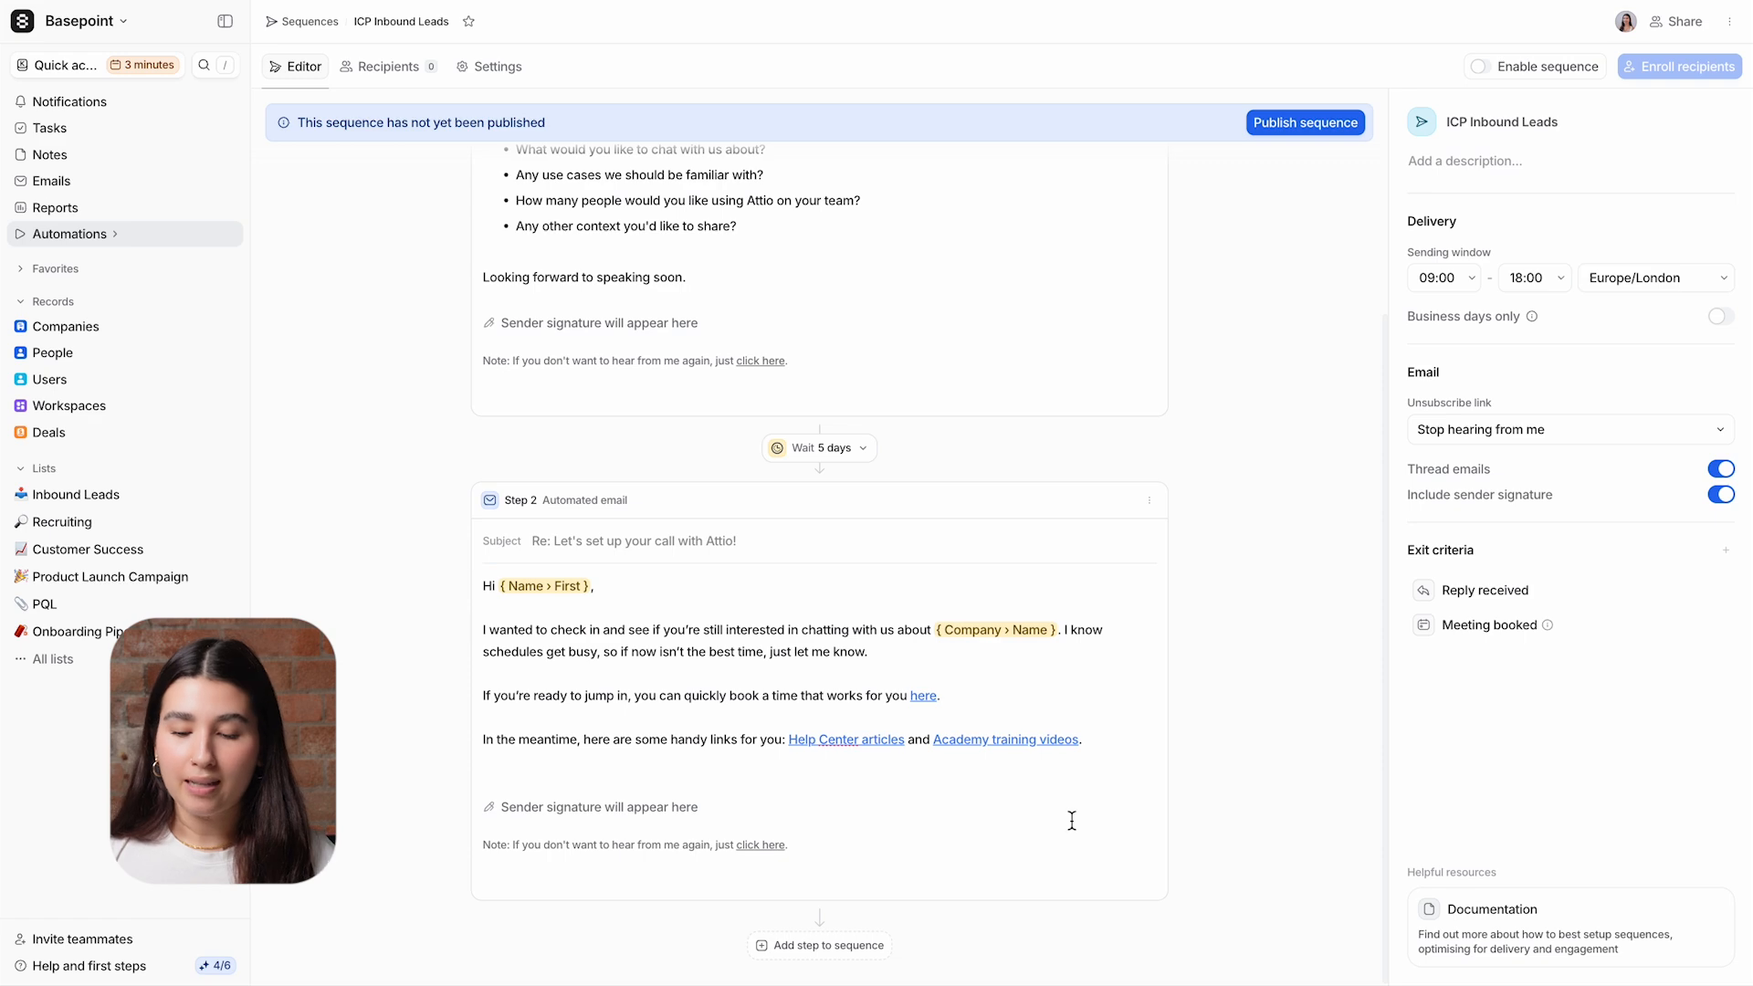
Step: Publish the ICP Inbound Leads sequence and confirm
click(1305, 122)
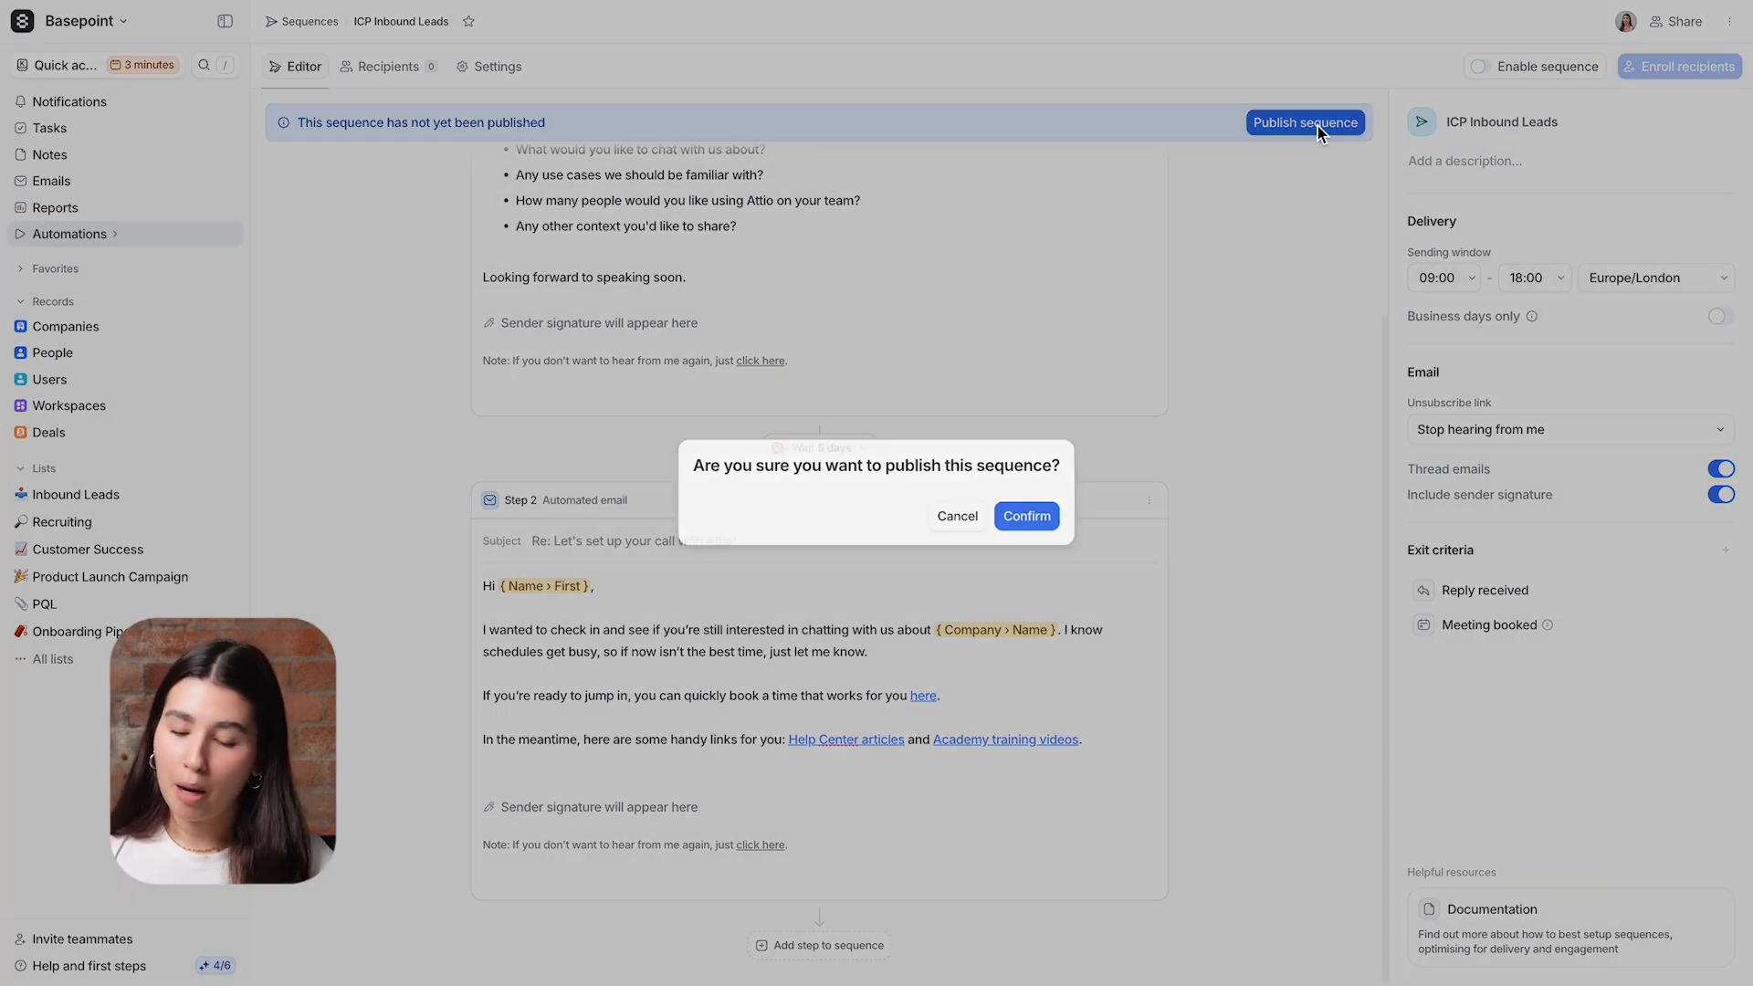
click(1026, 515)
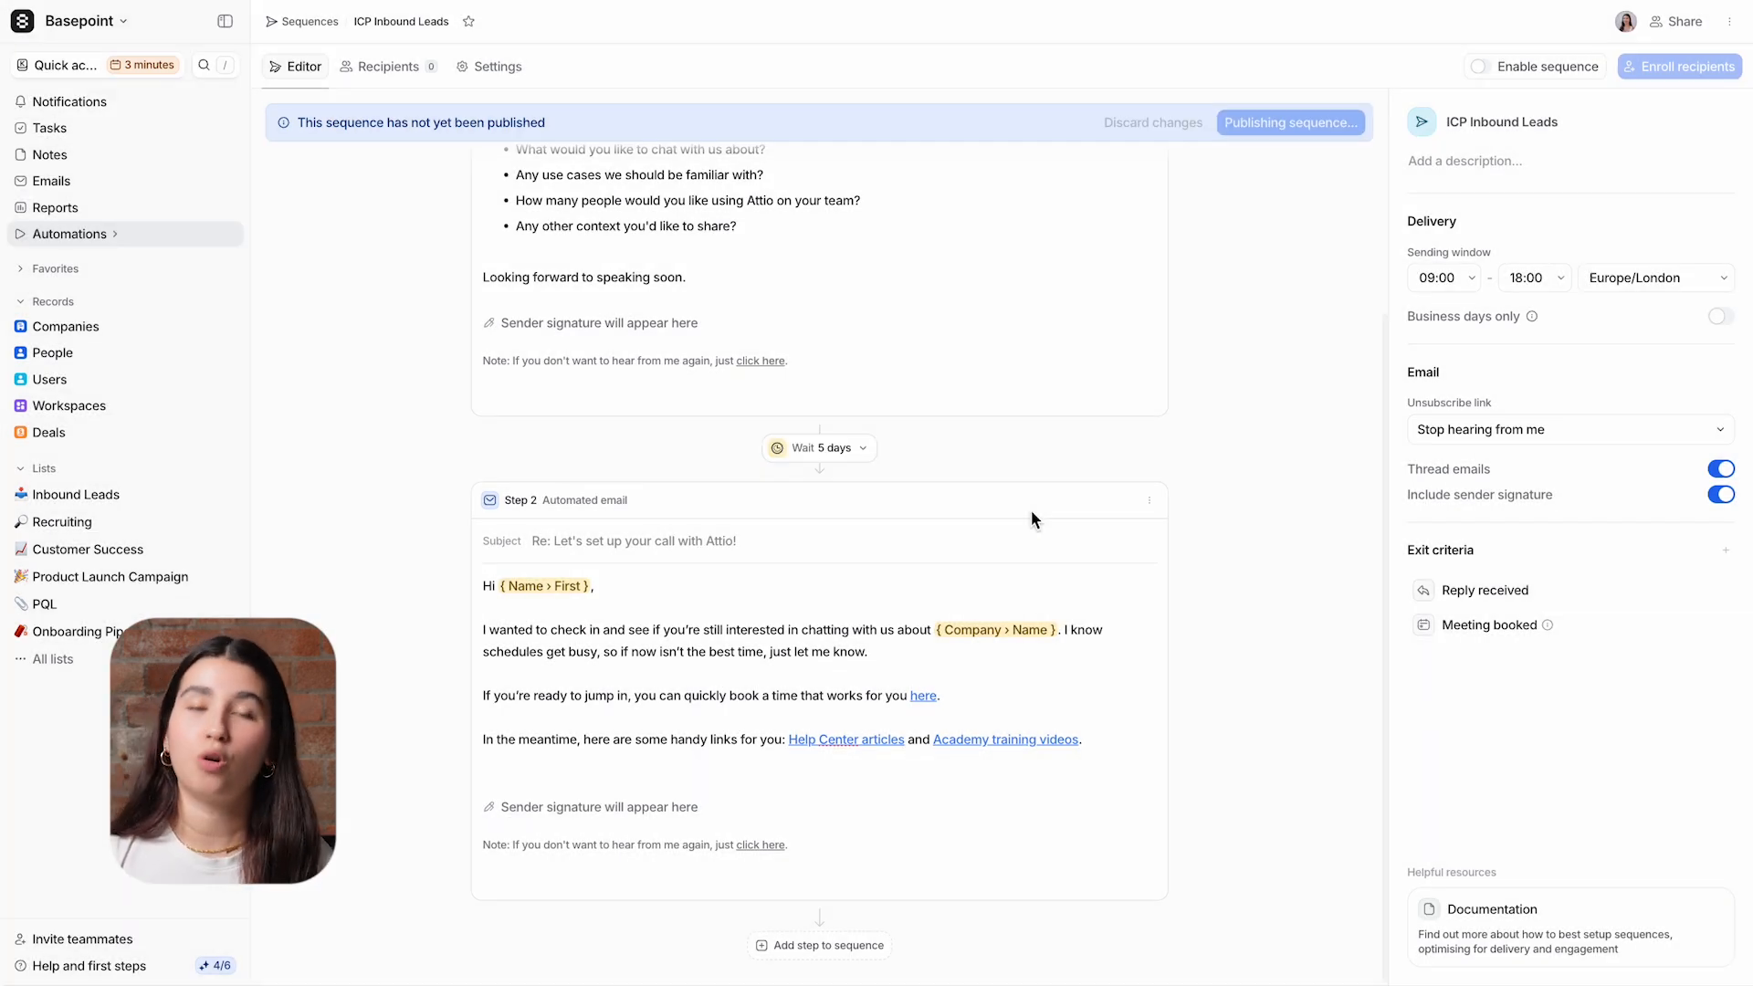